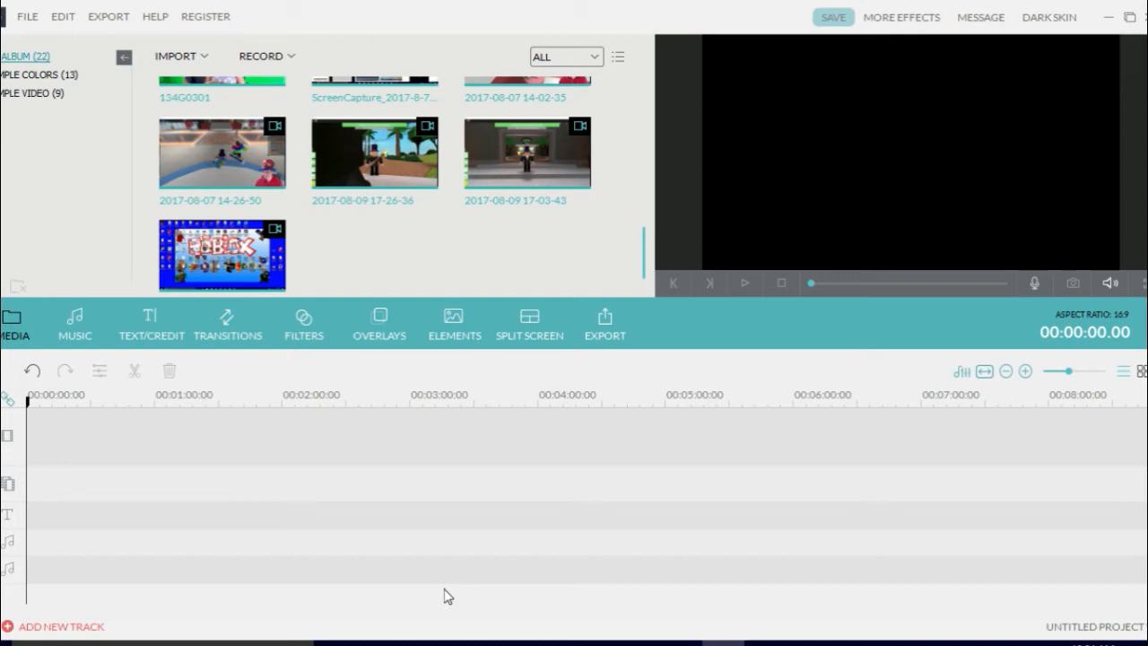
{"action": "mouse_move", "coordinate": [482, 502]}
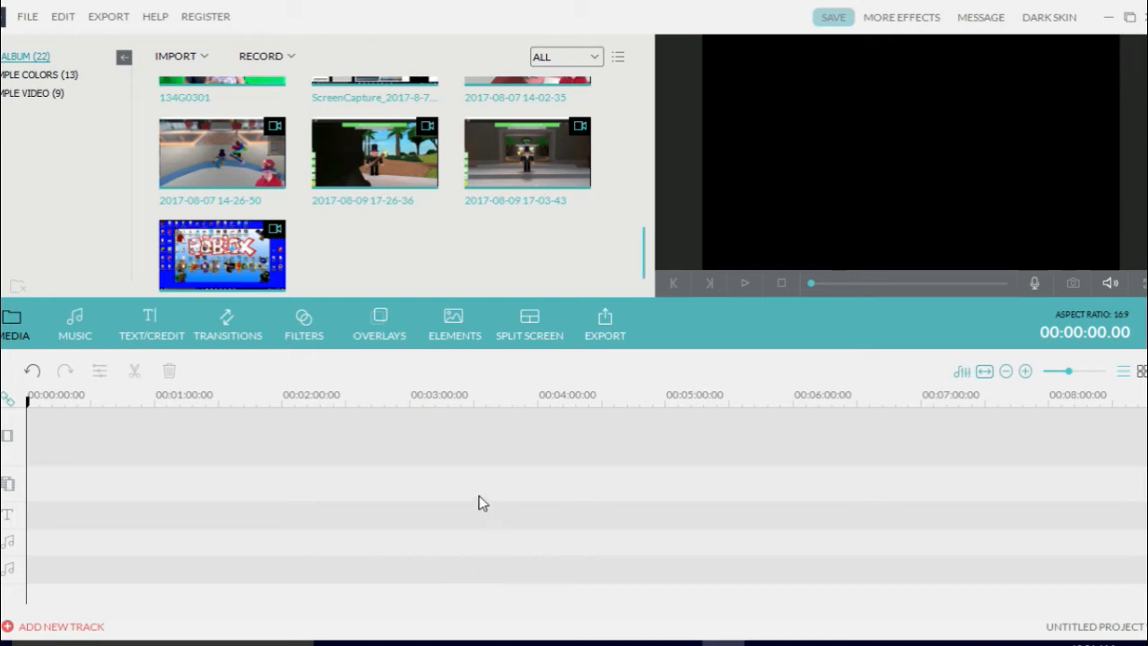
{"action": "mouse_move", "coordinate": [572, 500]}
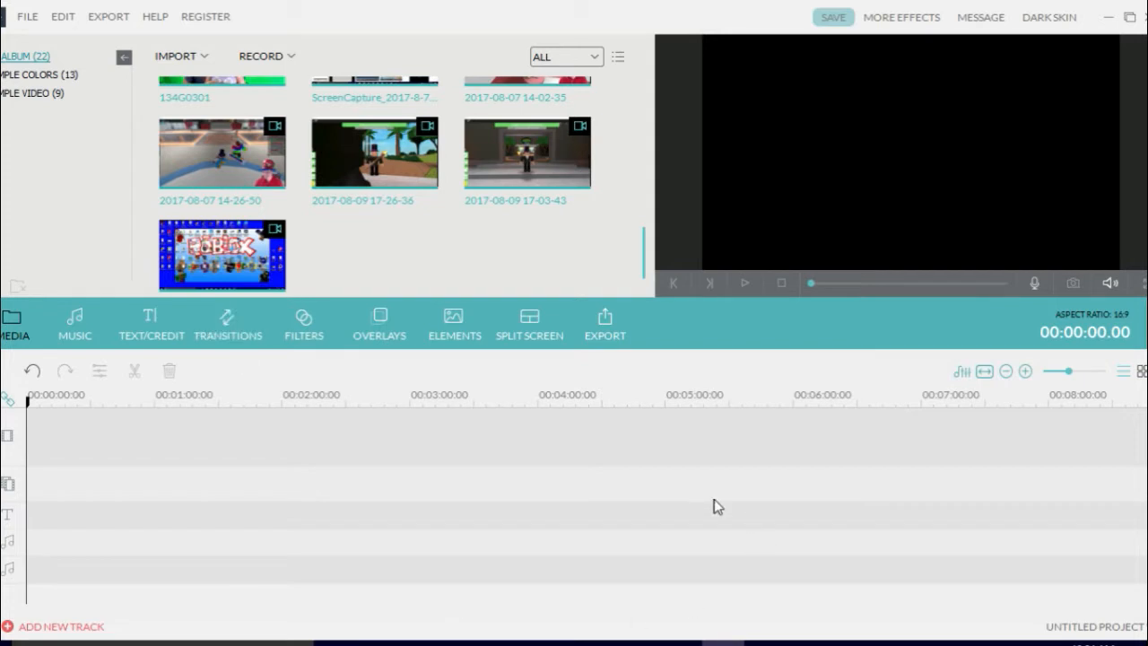
{"action": "mouse_move", "coordinate": [610, 392]}
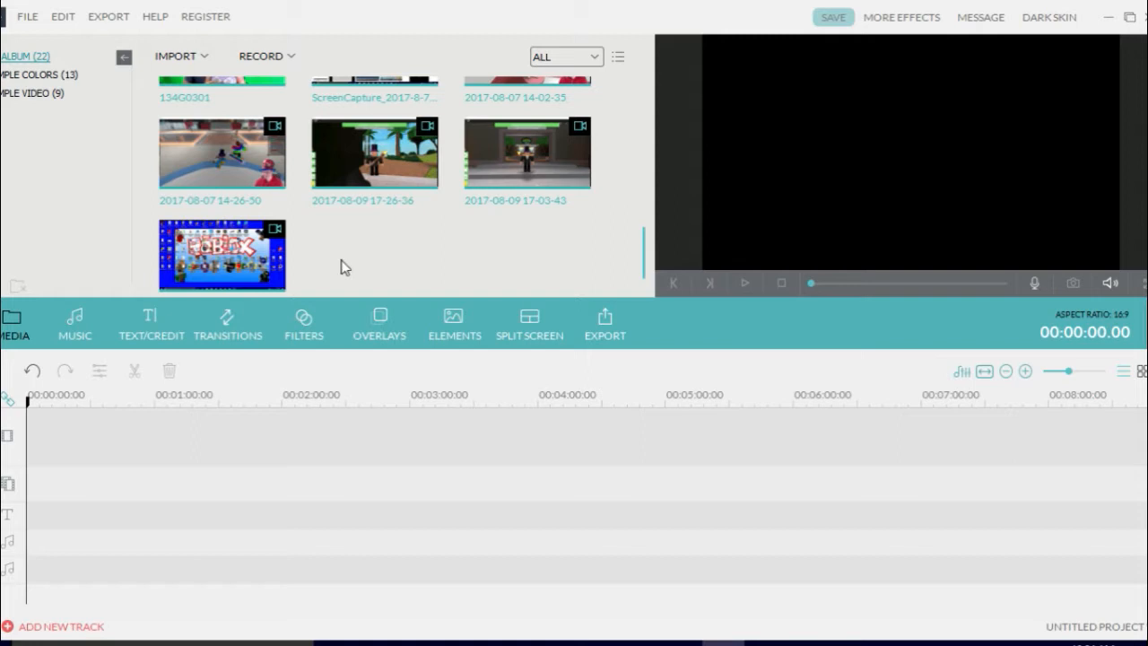
{"action": "mouse_move", "coordinate": [39, 328]}
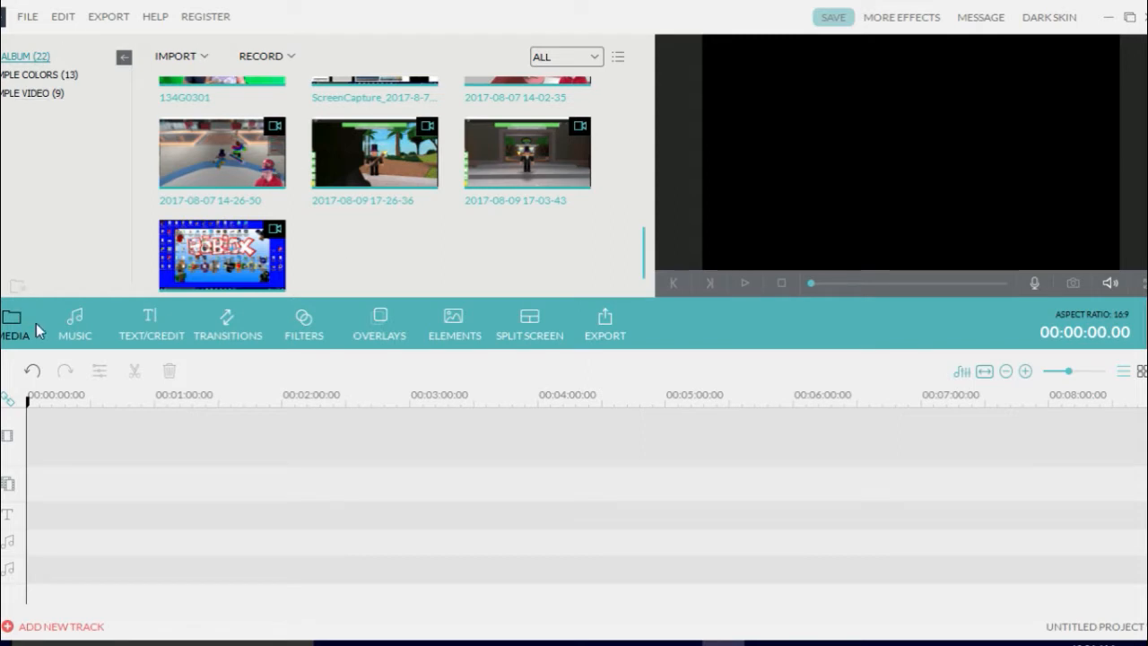
{"action": "mouse_move", "coordinate": [74, 335]}
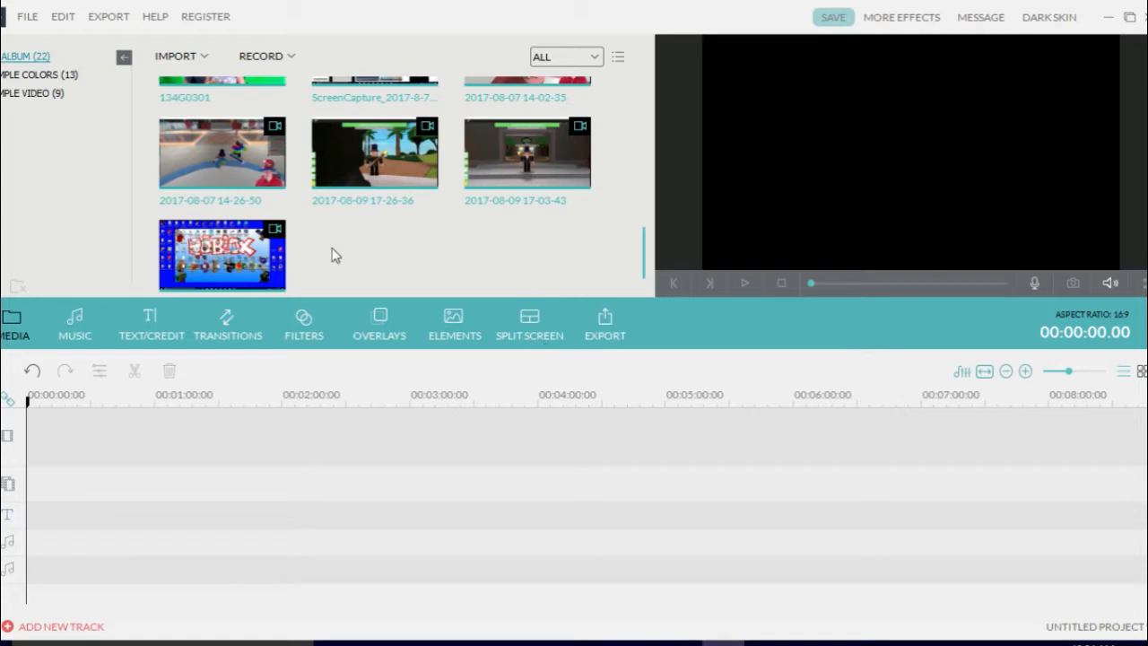
{"action": "mouse_move", "coordinate": [200, 49]}
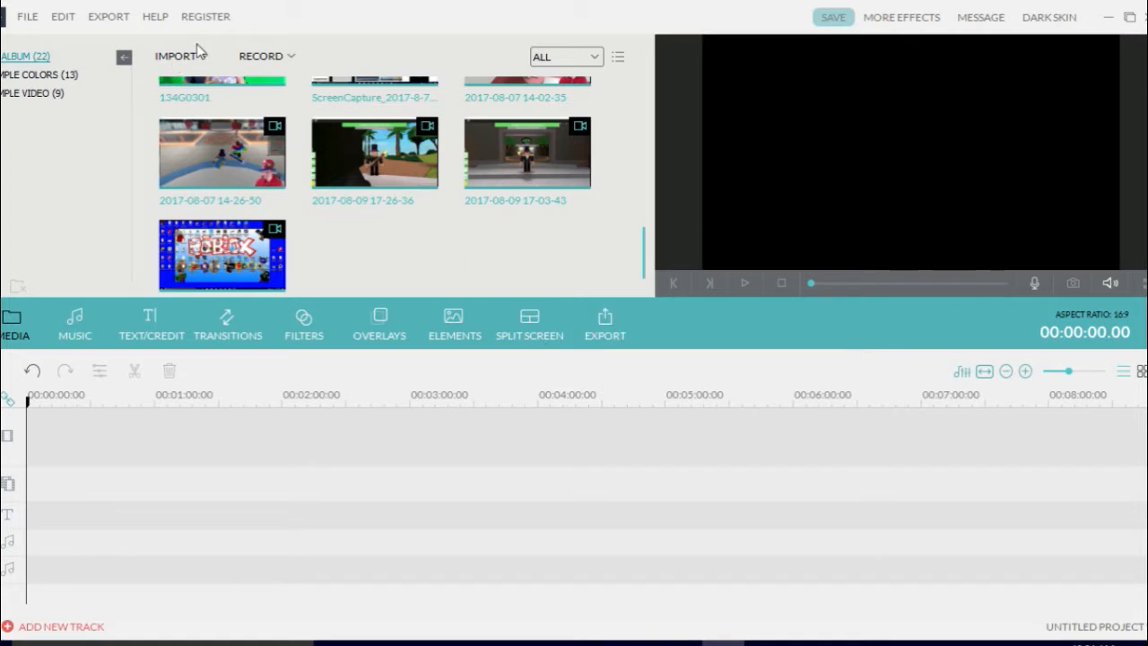
Choose Record PC Screen from the Record dropdown above the media library.
{"action": "left_click", "coordinate": [261, 55]}
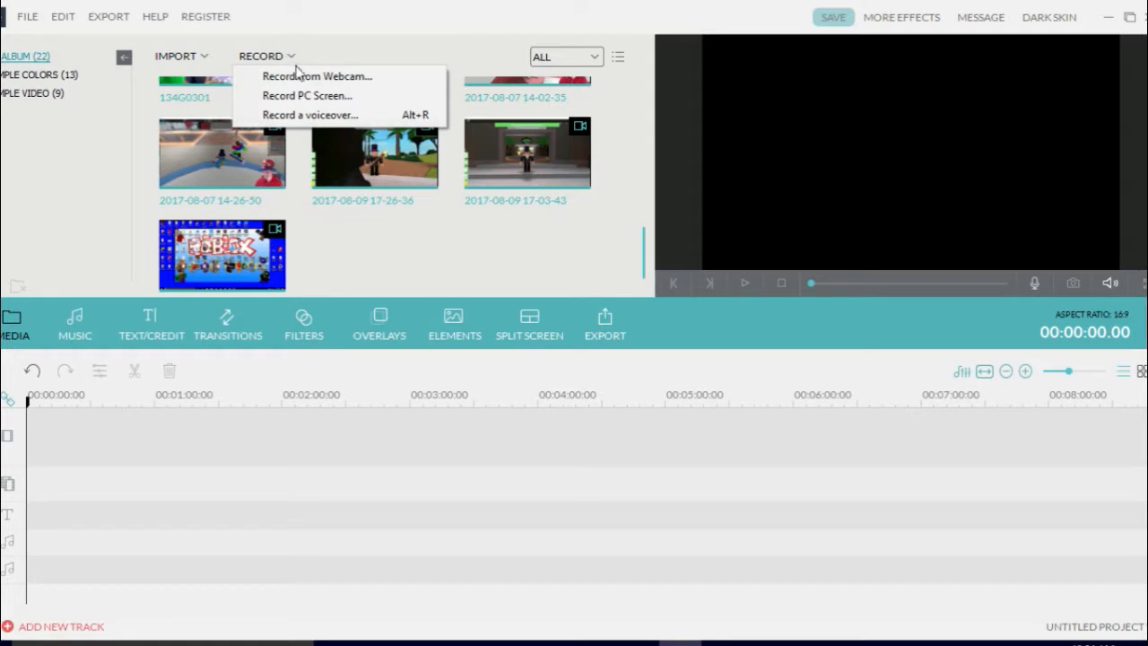
{"action": "mouse_move", "coordinate": [307, 96]}
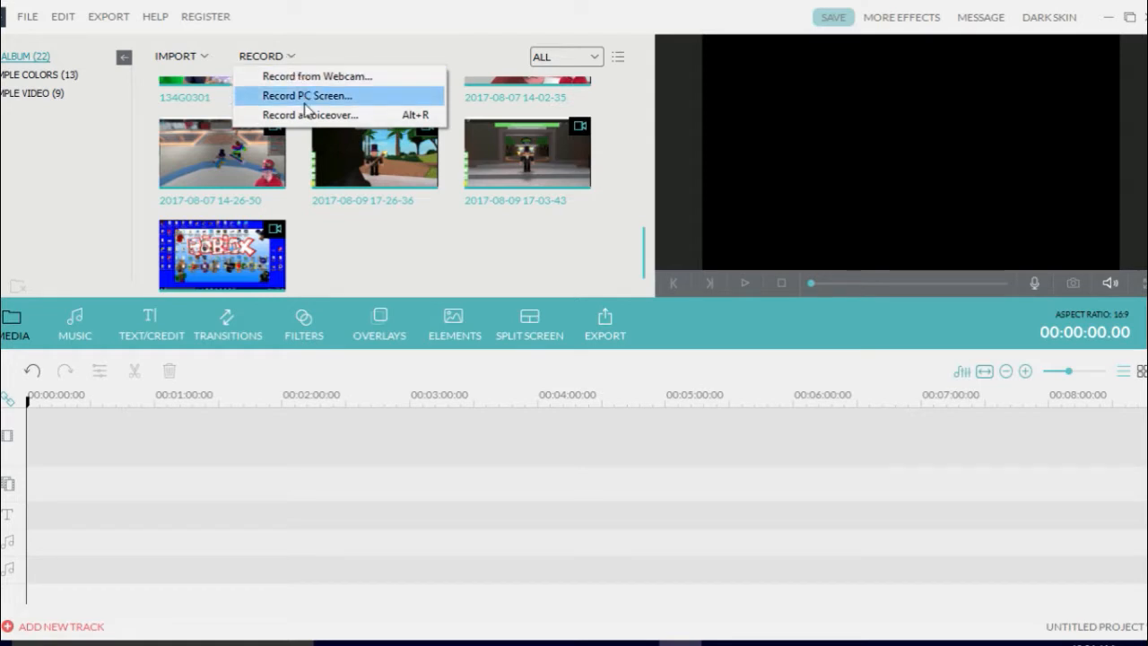
{"action": "mouse_move", "coordinate": [310, 115]}
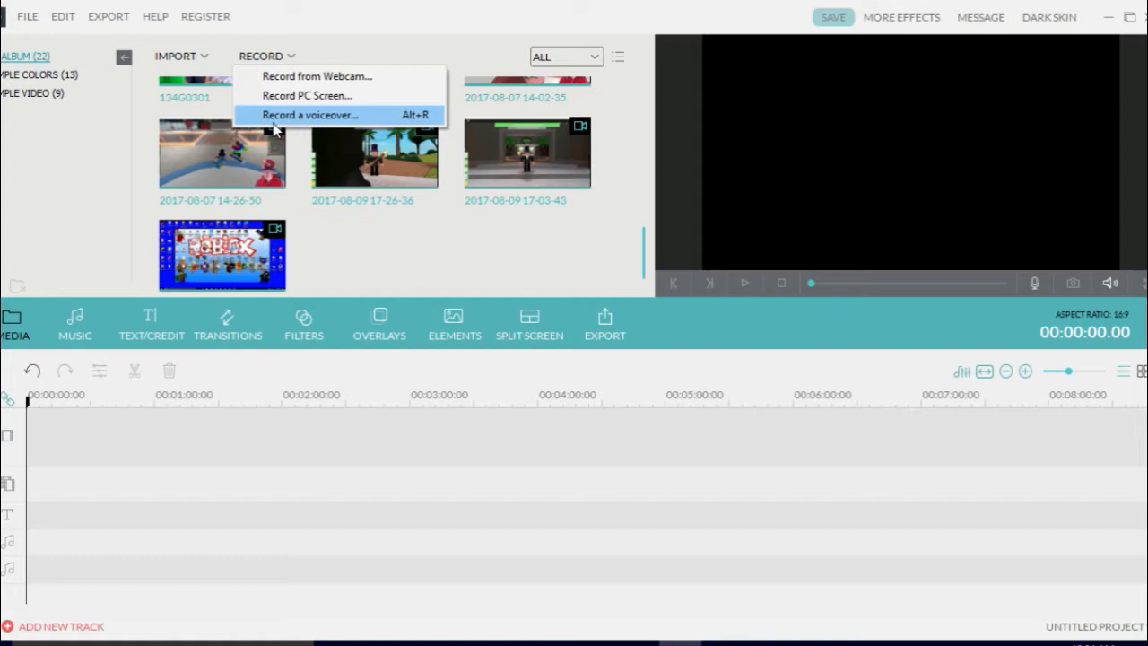
{"action": "mouse_move", "coordinate": [330, 127]}
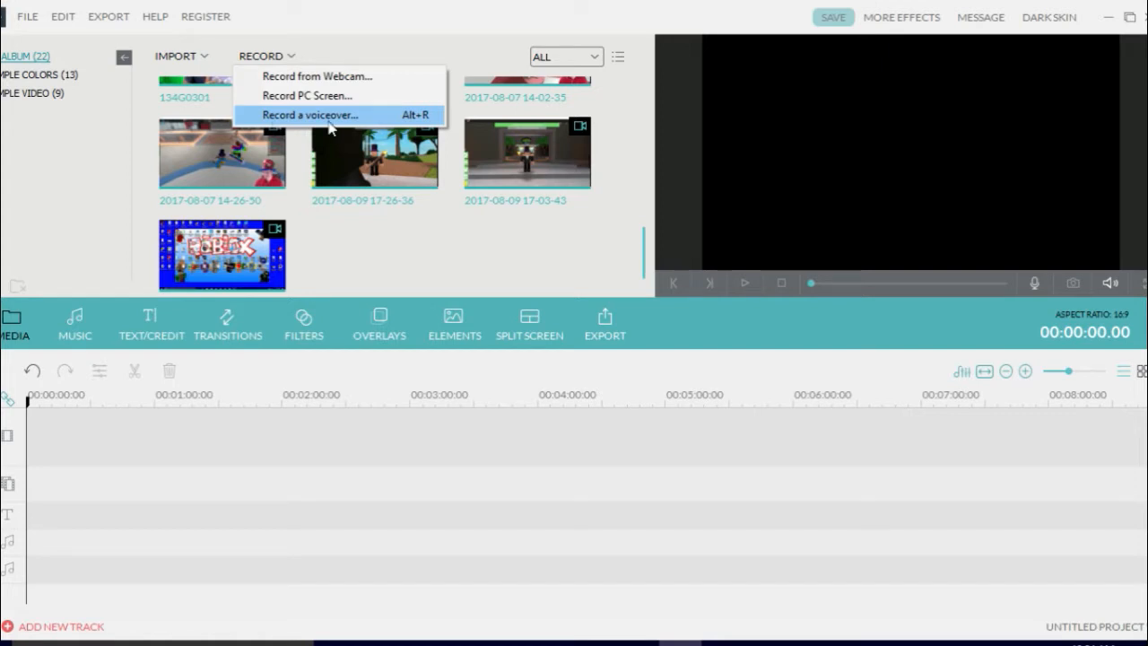
{"action": "mouse_move", "coordinate": [341, 76]}
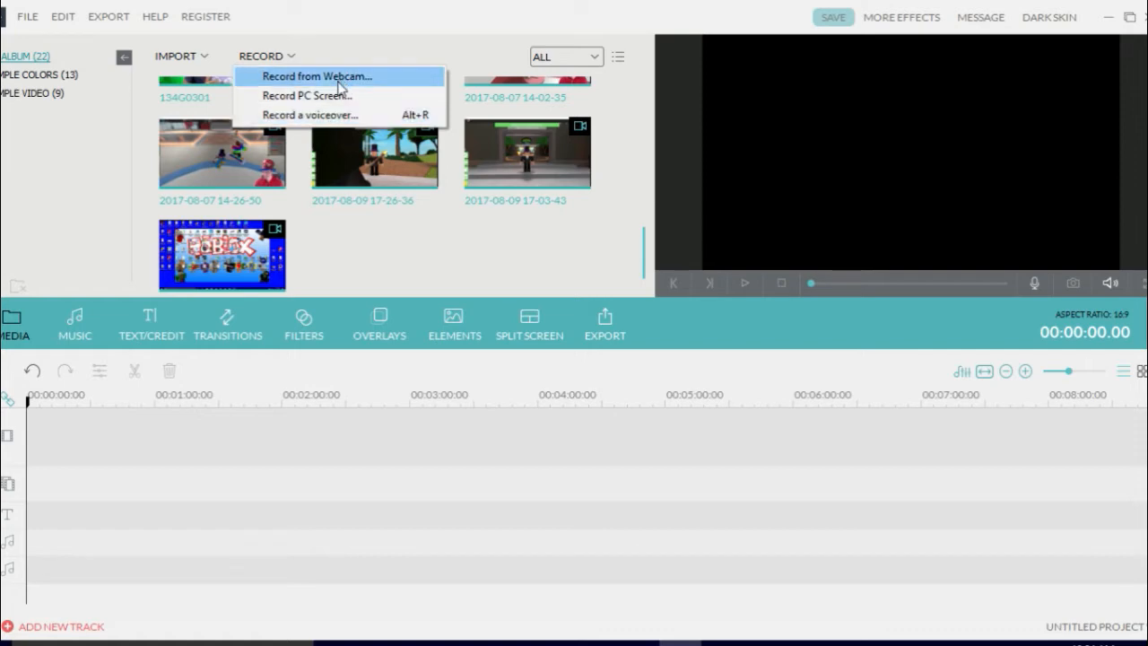
{"action": "mouse_move", "coordinate": [307, 96]}
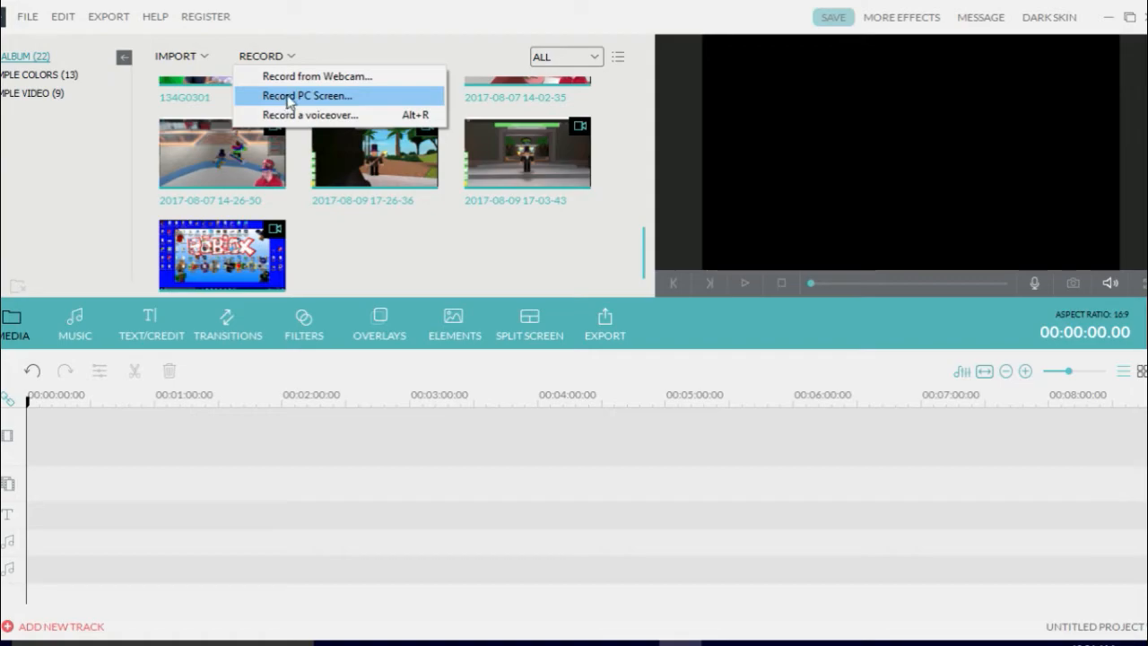
{"action": "left_click", "coordinate": [306, 95]}
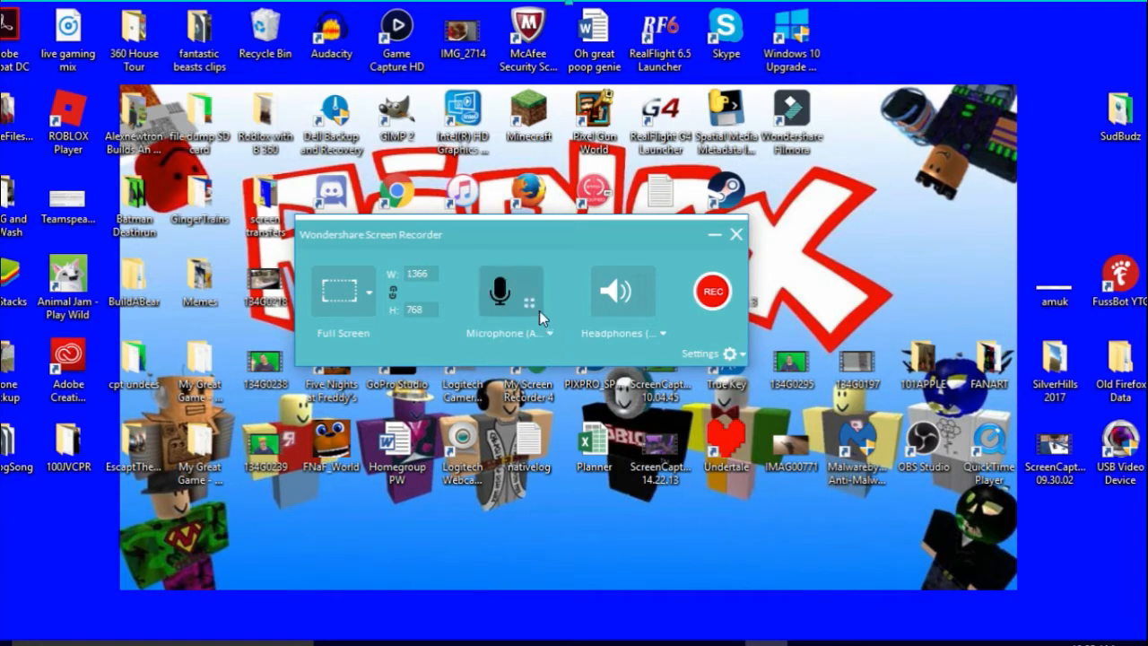
{"action": "mouse_move", "coordinate": [551, 362]}
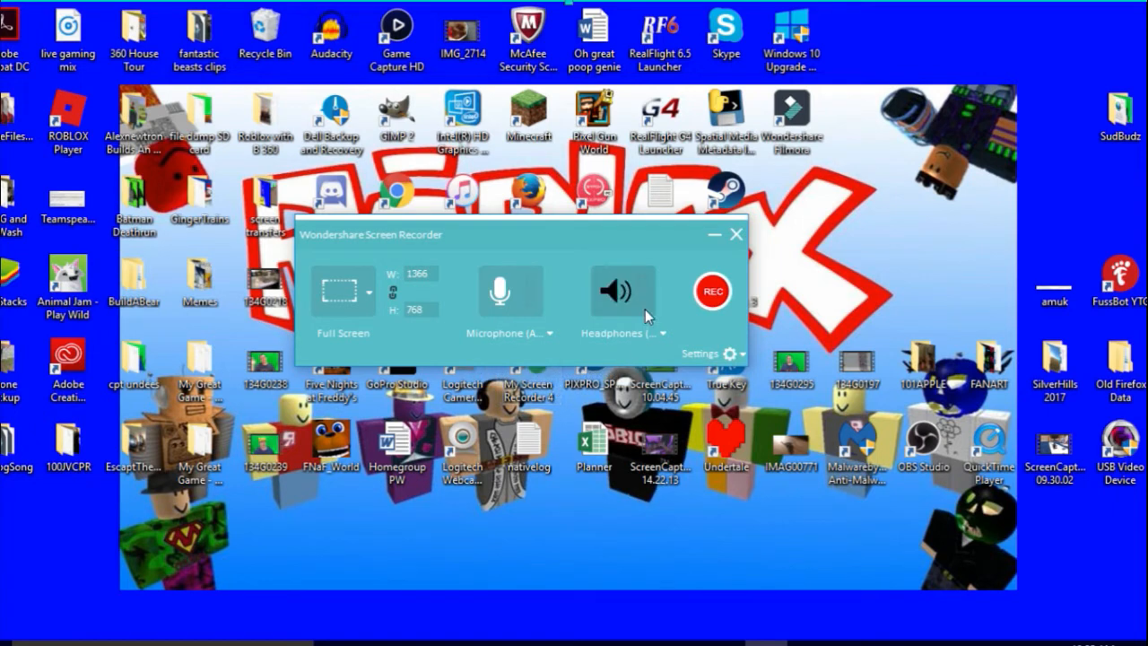
{"action": "left_click", "coordinate": [620, 289]}
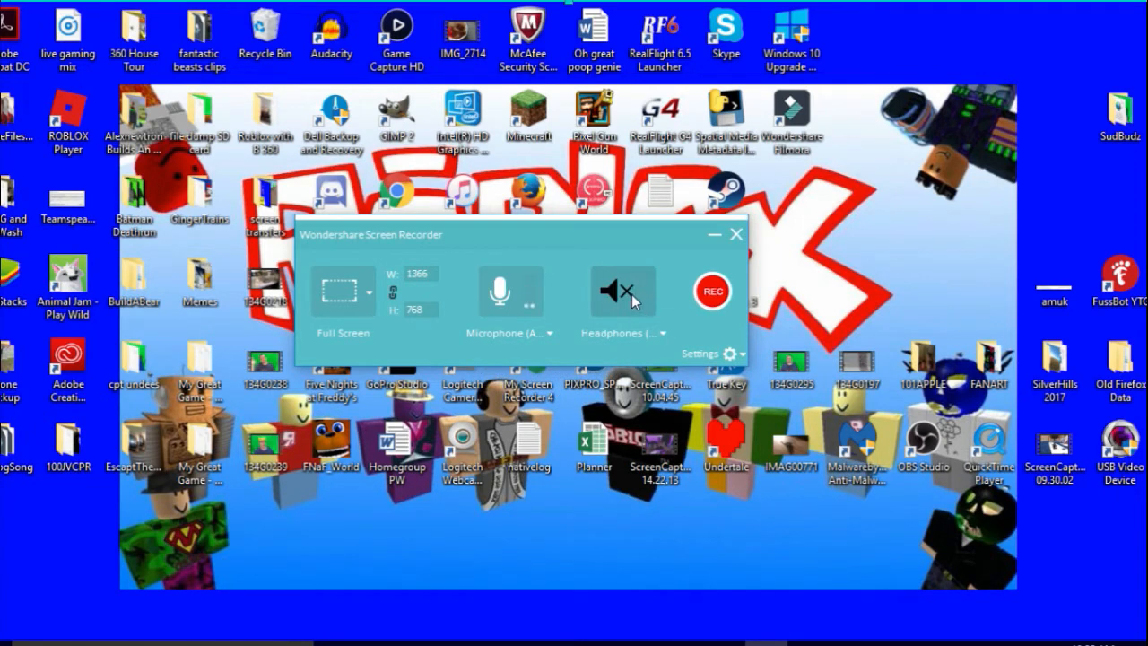
{"action": "left_click", "coordinate": [623, 290]}
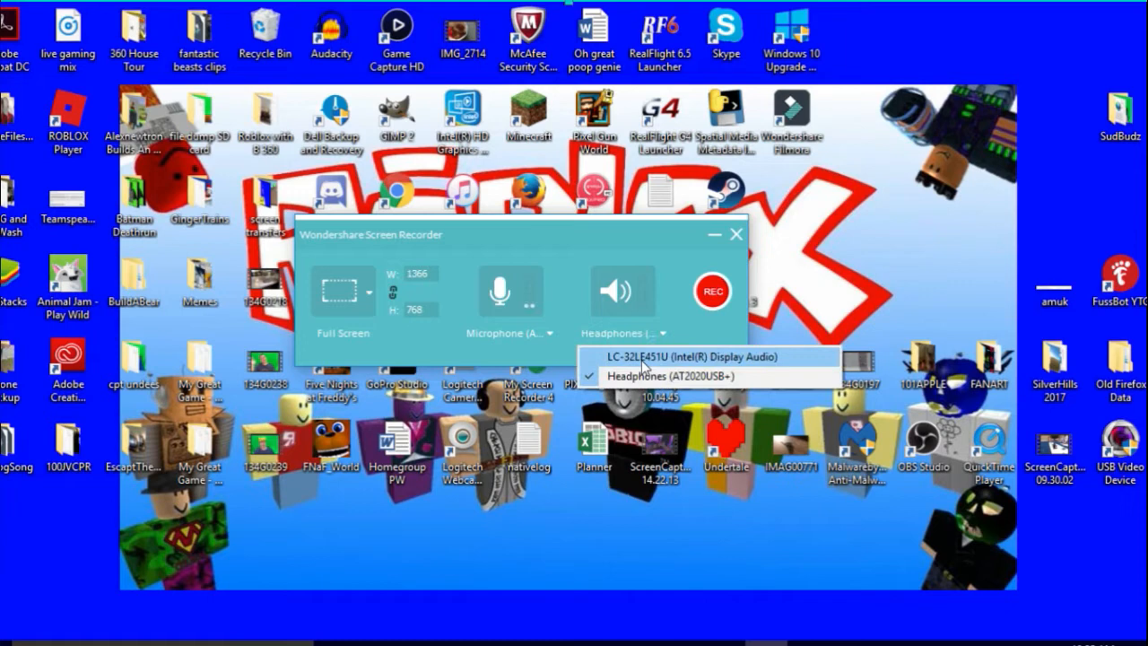
{"action": "mouse_move", "coordinate": [637, 376]}
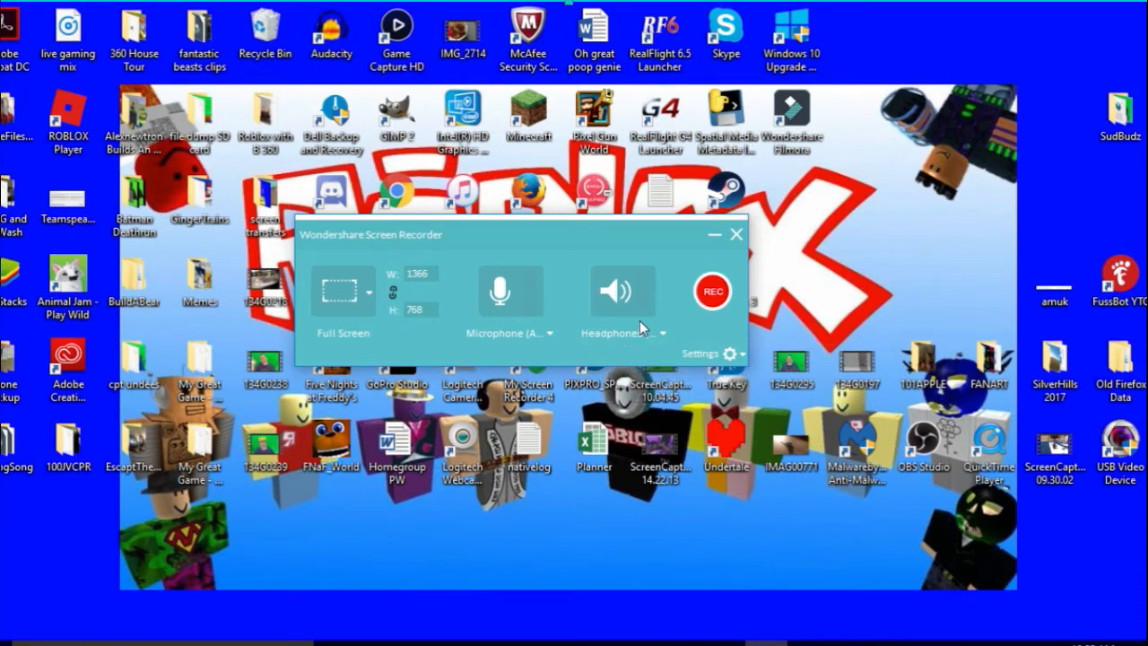
{"action": "left_click", "coordinate": [365, 291]}
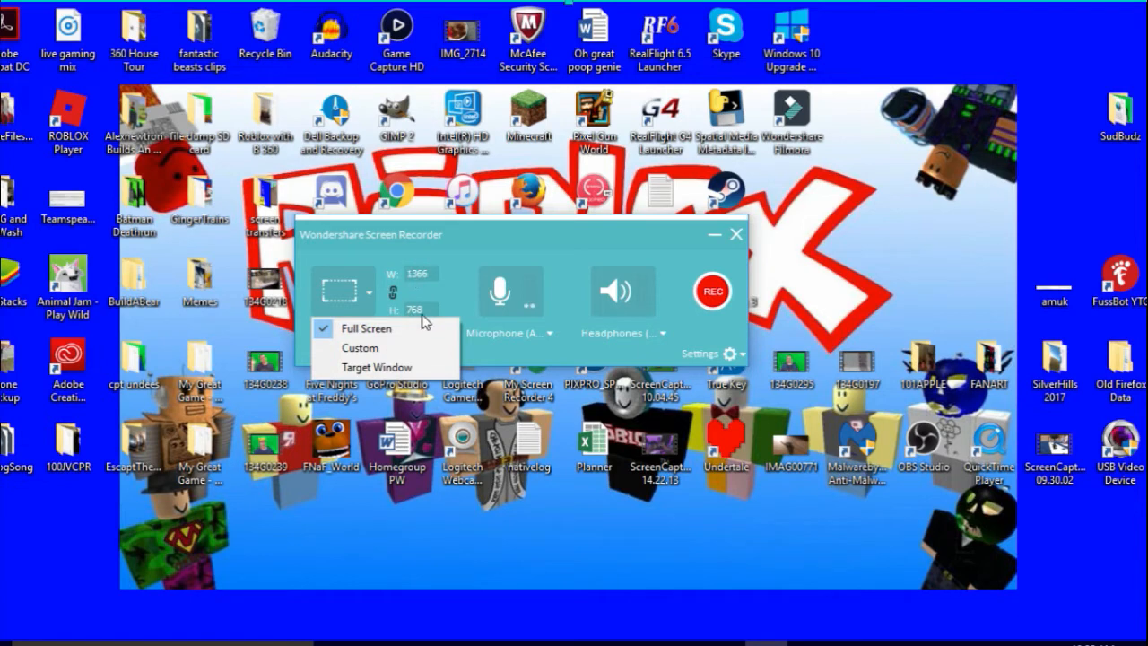
Try a custom capture region stretched over the desktop, then revert to Full Screen.
{"action": "left_click", "coordinate": [360, 348]}
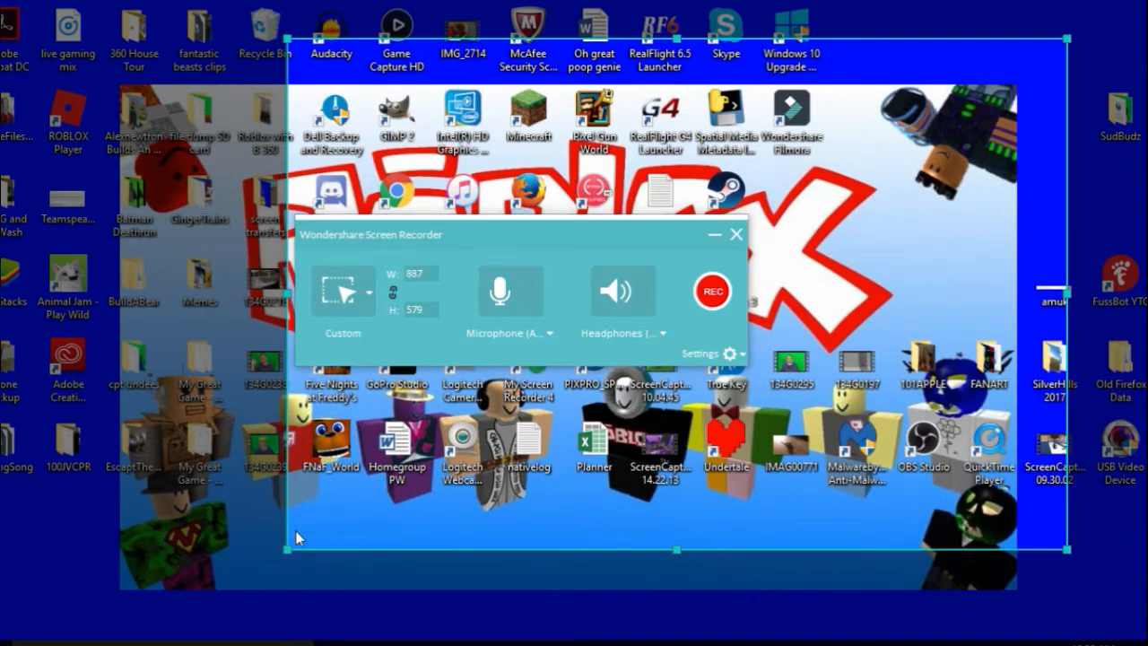
{"action": "left_click_drag", "start_coordinate": [289, 543], "coordinate": [129, 583]}
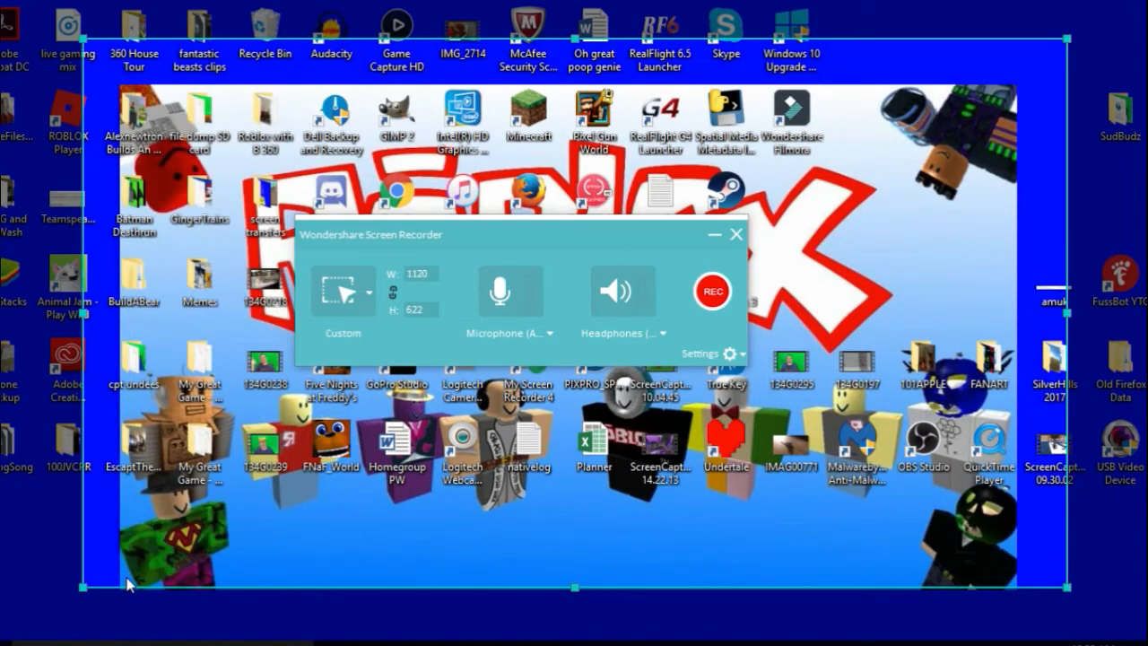
{"action": "left_click", "coordinate": [369, 291]}
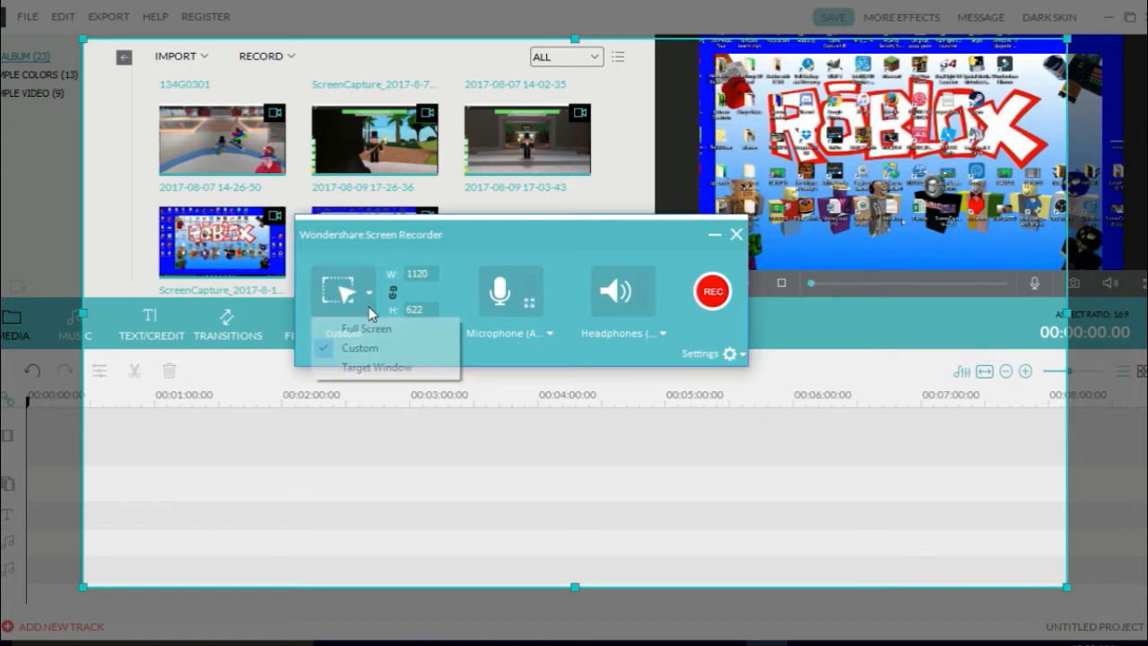
{"action": "left_click", "coordinate": [737, 234]}
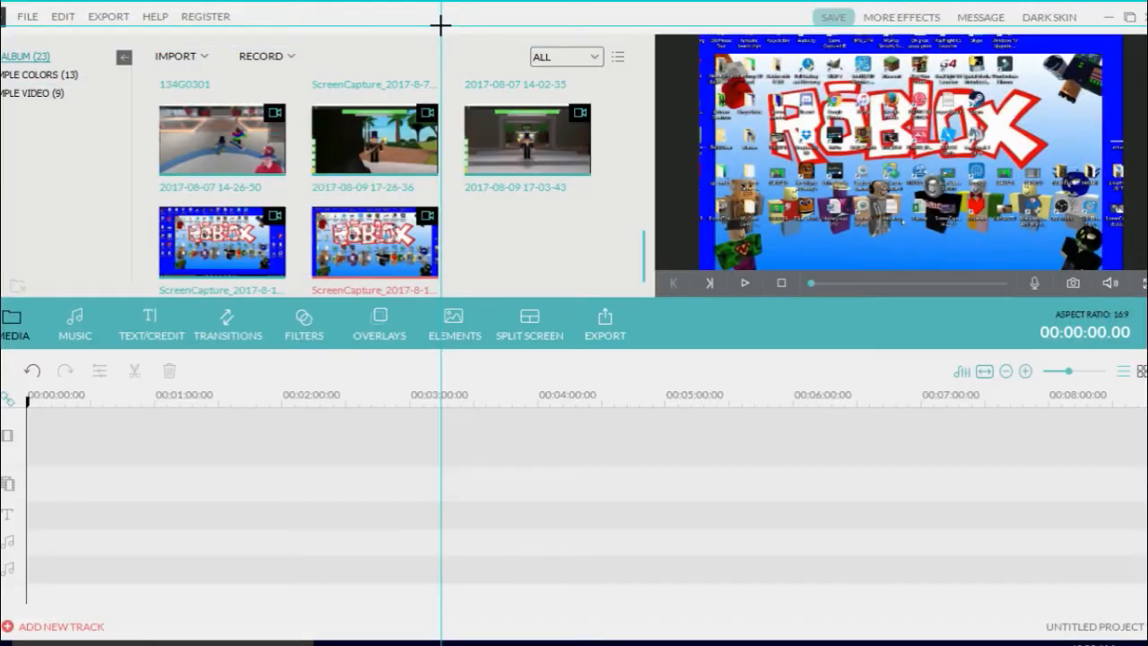
Reopen the PC screen recorder from Record and set the capture area to Full Screen.
{"action": "left_click", "coordinate": [261, 55]}
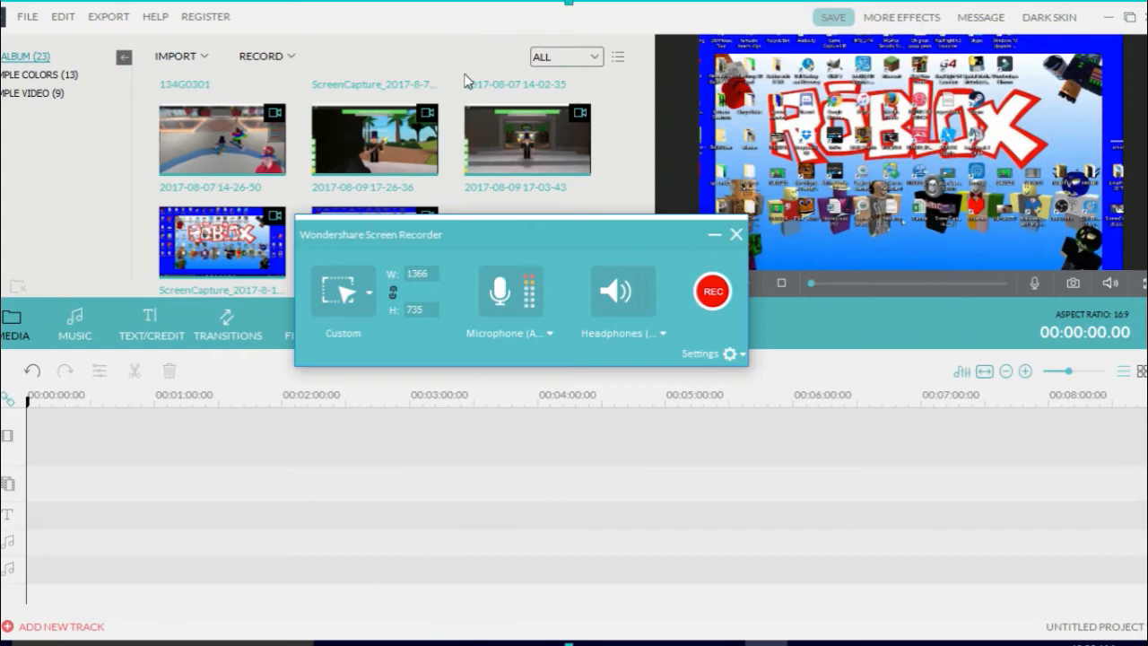
{"action": "left_click", "coordinate": [419, 309]}
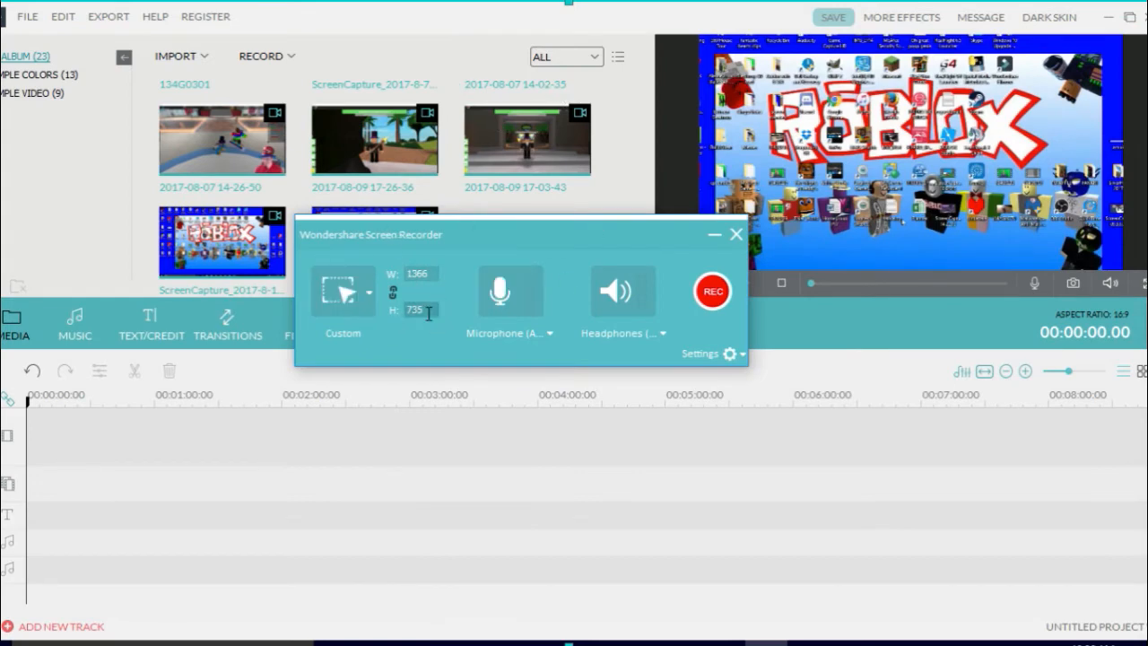
{"action": "left_click", "coordinate": [367, 290]}
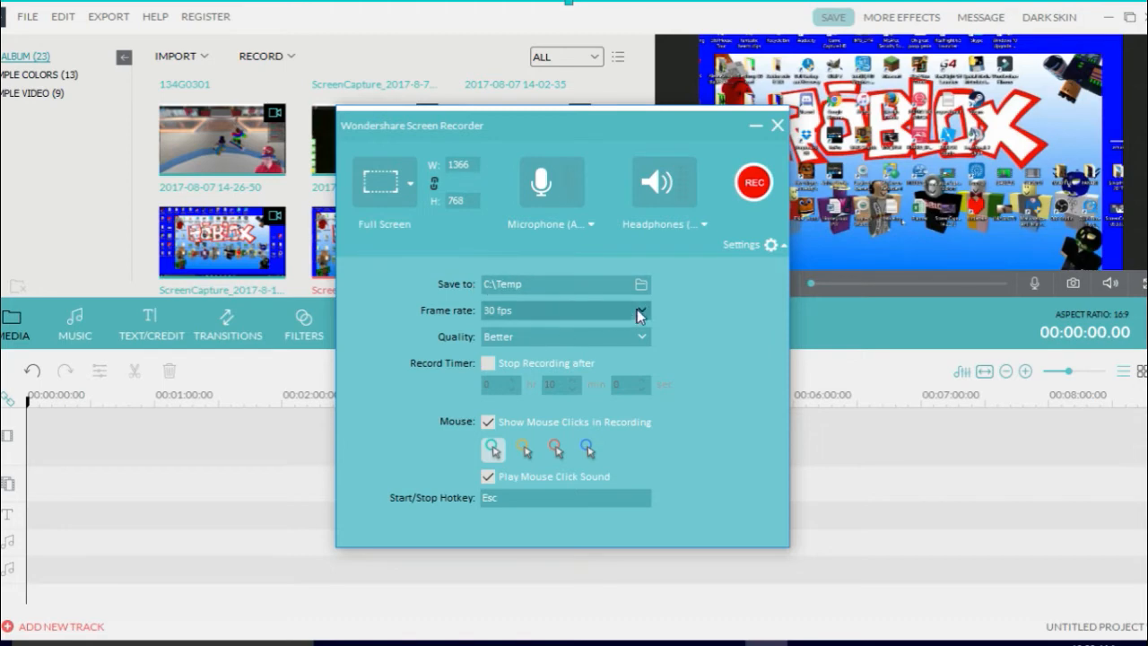
Keep the frame rate at 30 fps and set recording quality to Best.
{"action": "left_click", "coordinate": [639, 311]}
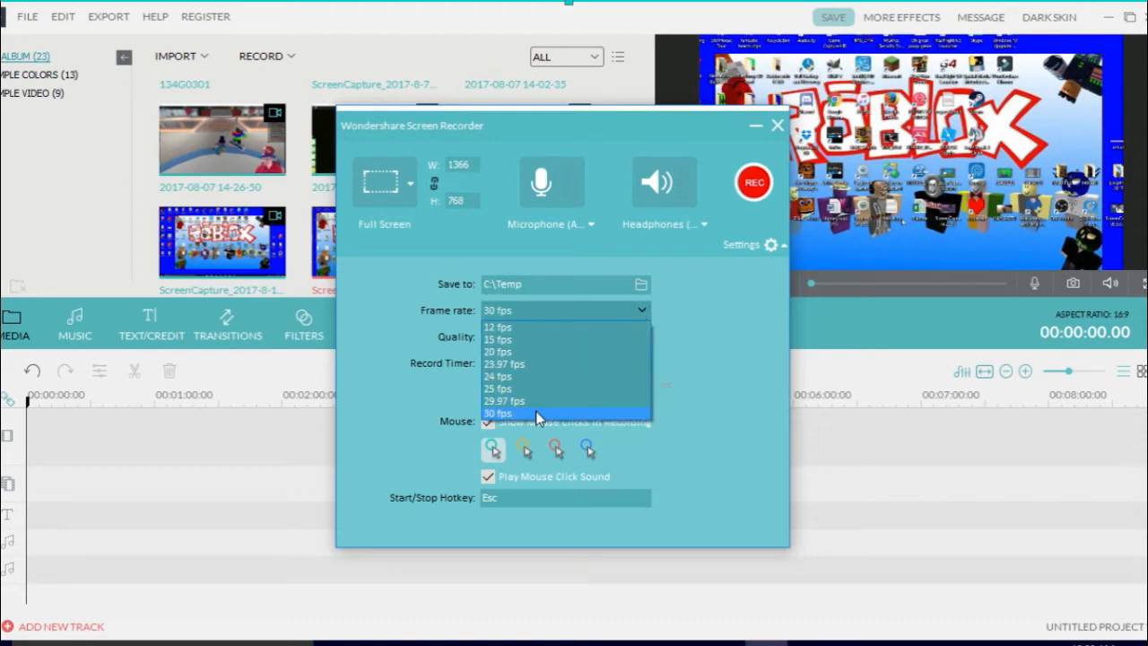
{"action": "left_click", "coordinate": [497, 413]}
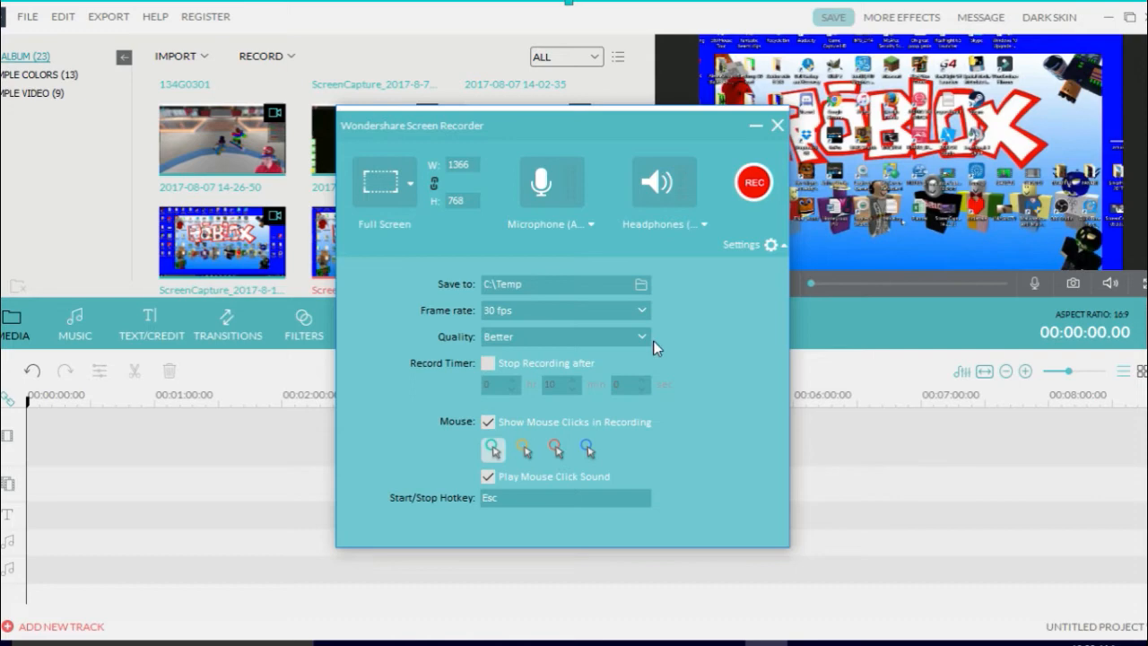
{"action": "left_click", "coordinate": [565, 336]}
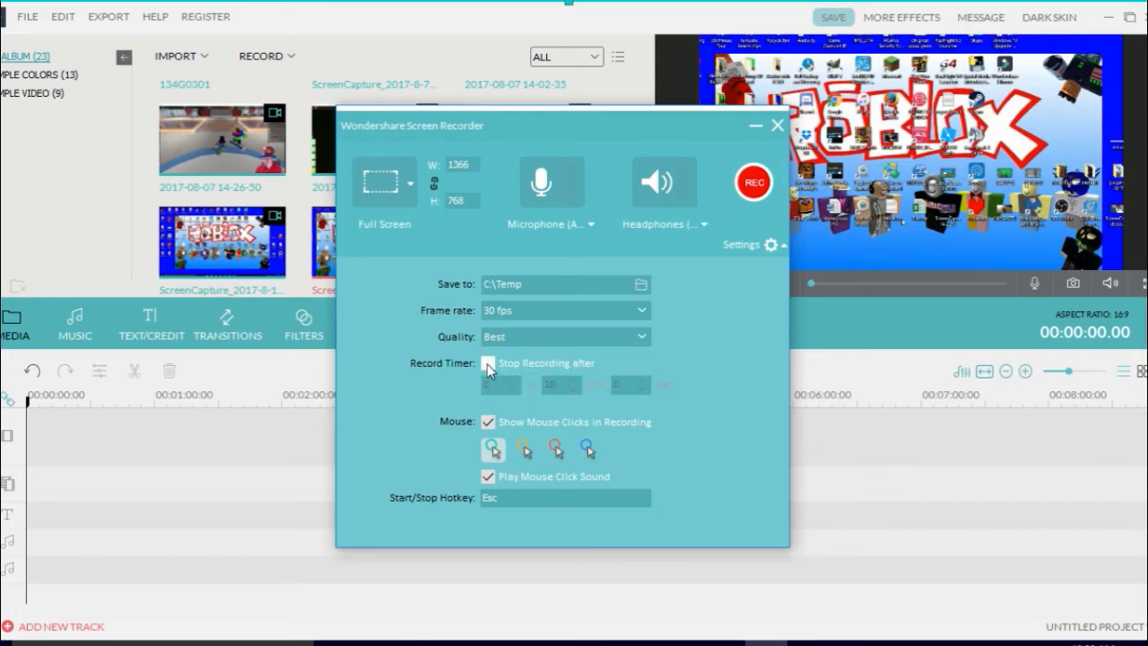
{"action": "left_click", "coordinate": [488, 363]}
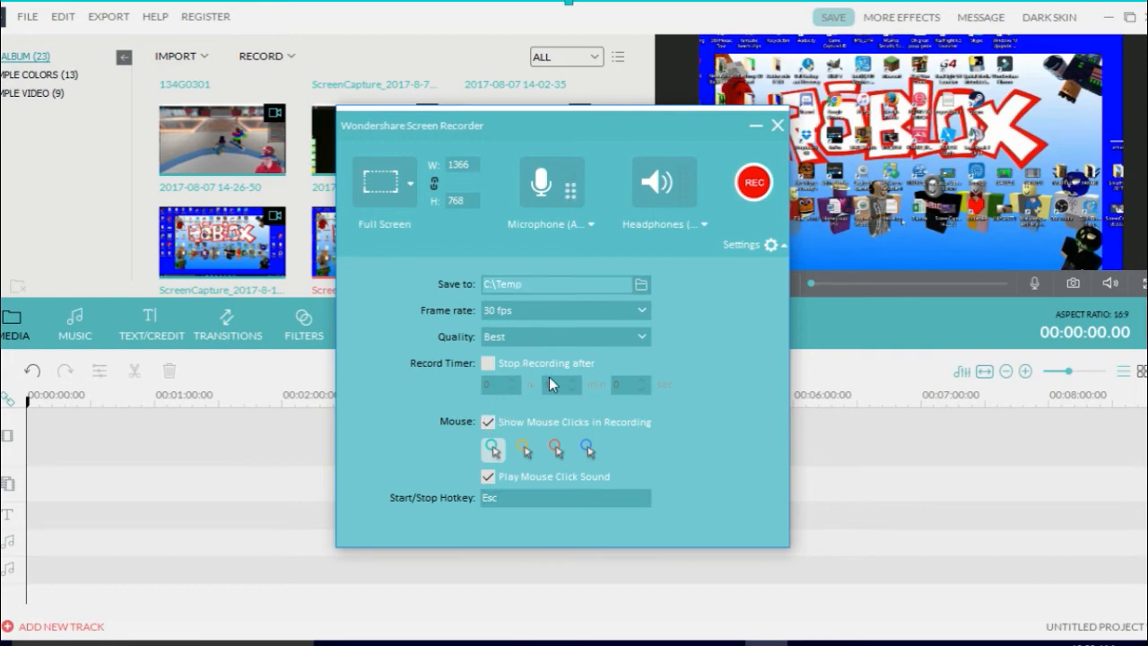
{"action": "left_click", "coordinate": [565, 498]}
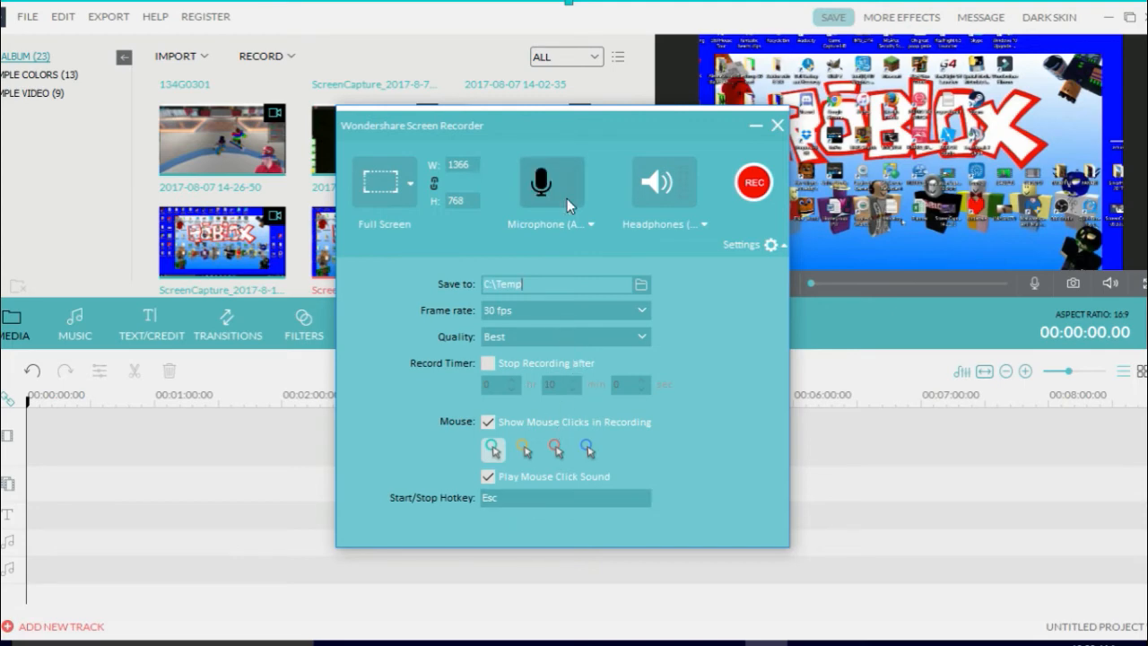
{"action": "mouse_move", "coordinate": [606, 264]}
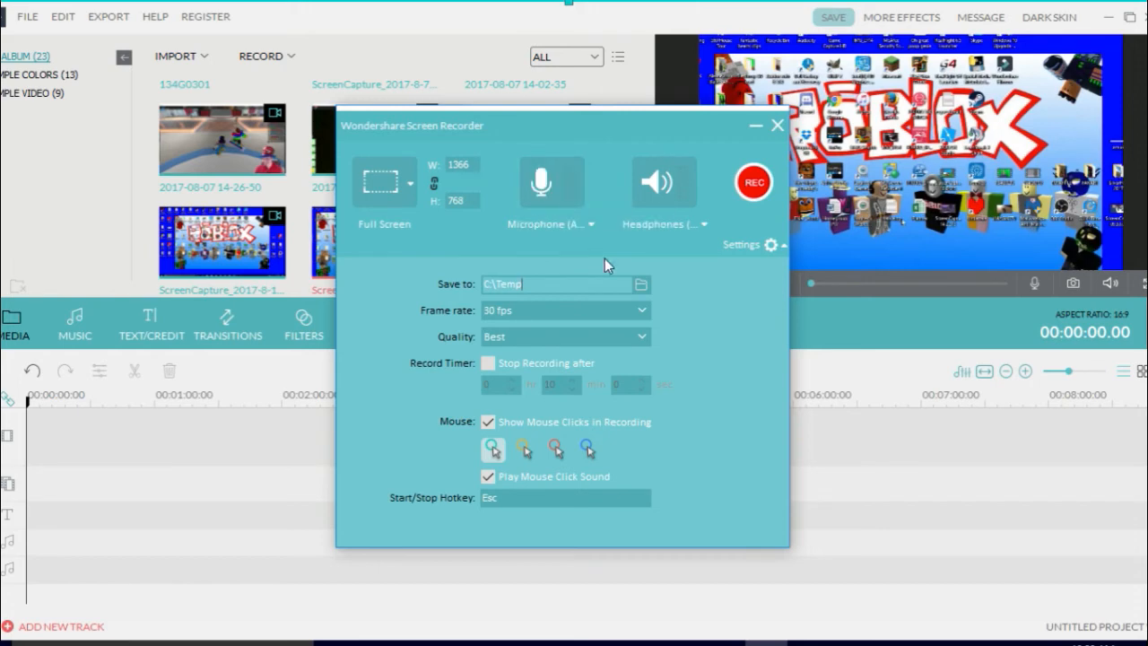
{"action": "mouse_move", "coordinate": [664, 181]}
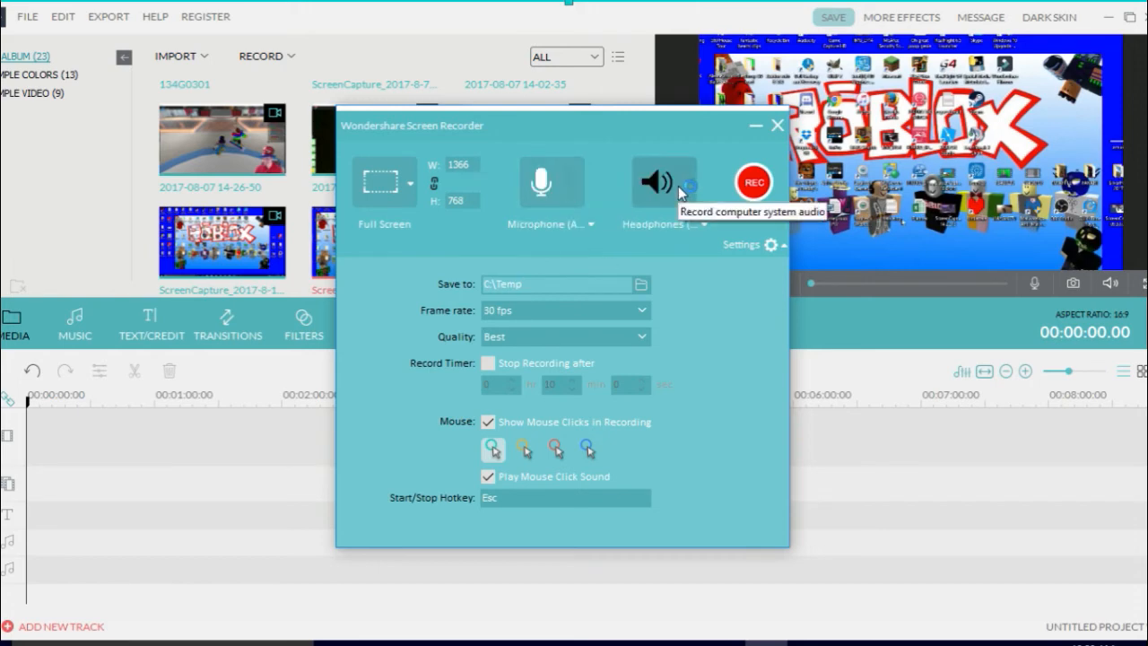
{"action": "mouse_move", "coordinate": [516, 491]}
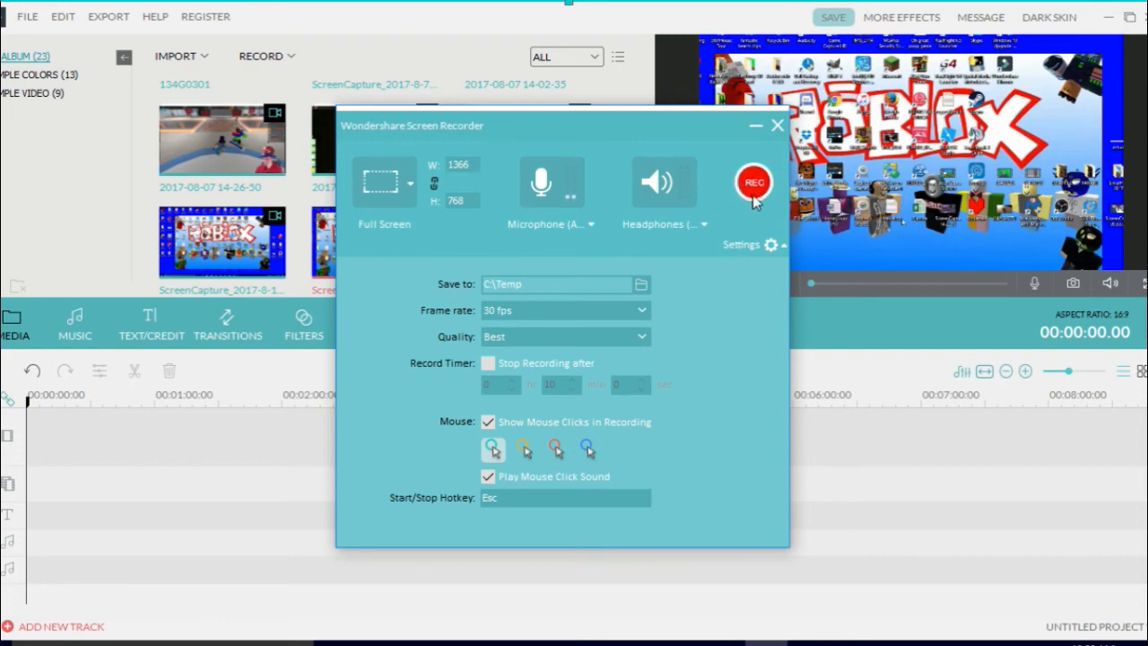
Start the full-screen 1366×768 recording with the REC button.
{"action": "left_click", "coordinate": [753, 183]}
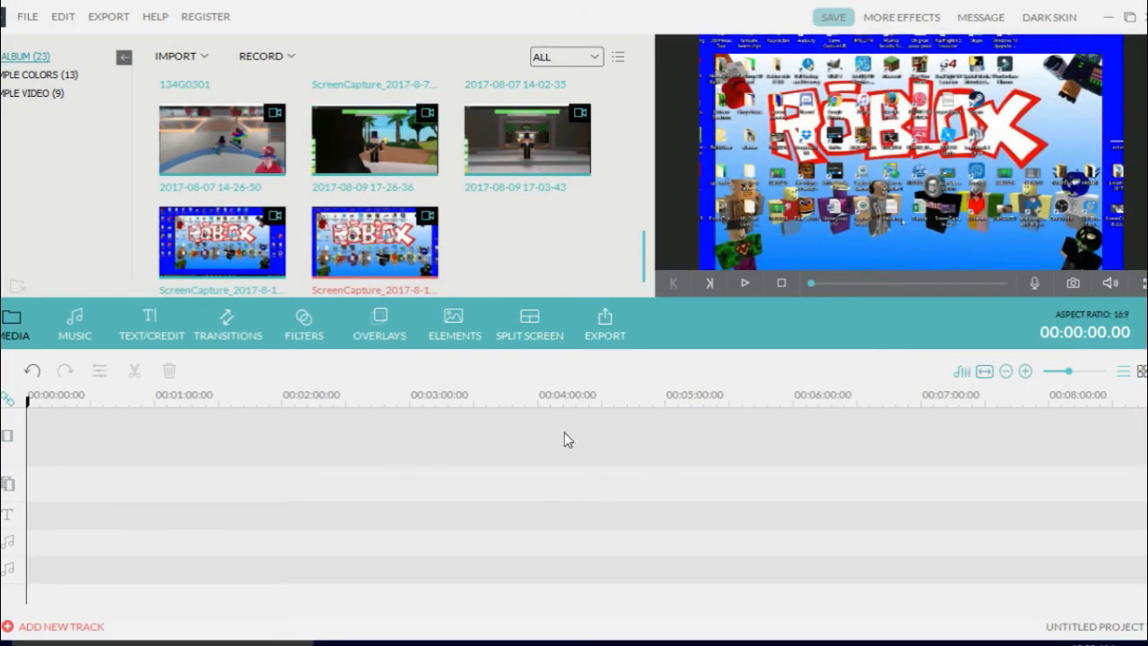
{"action": "mouse_move", "coordinate": [516, 303]}
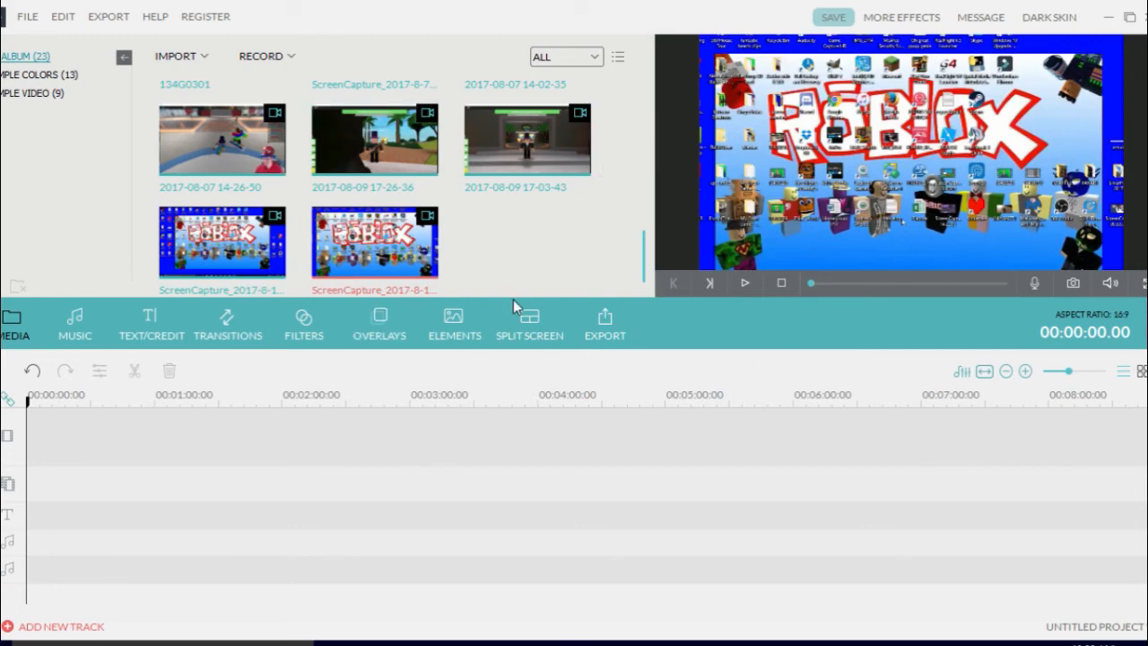
{"action": "mouse_move", "coordinate": [479, 368]}
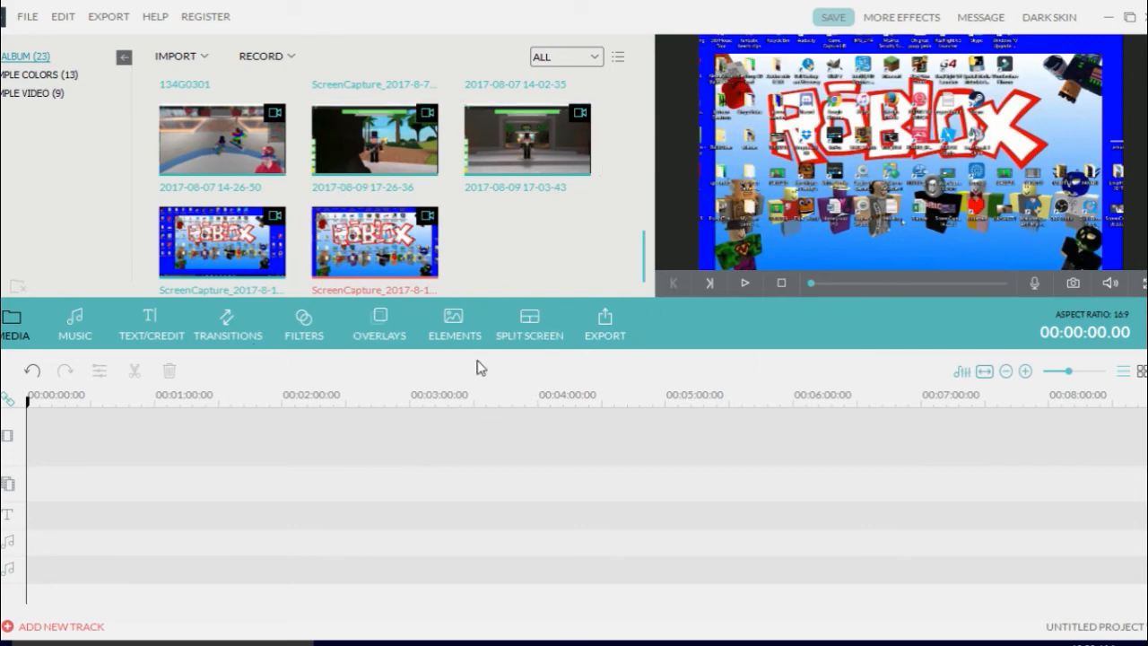
{"action": "mouse_move", "coordinate": [520, 477]}
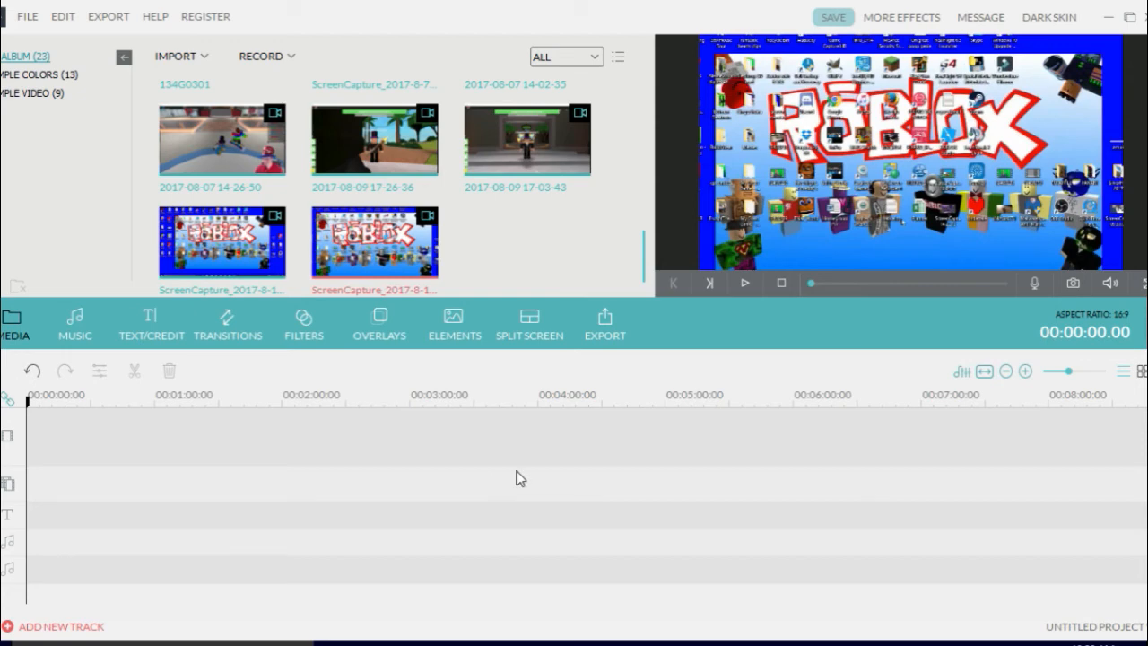
{"action": "mouse_move", "coordinate": [174, 456]}
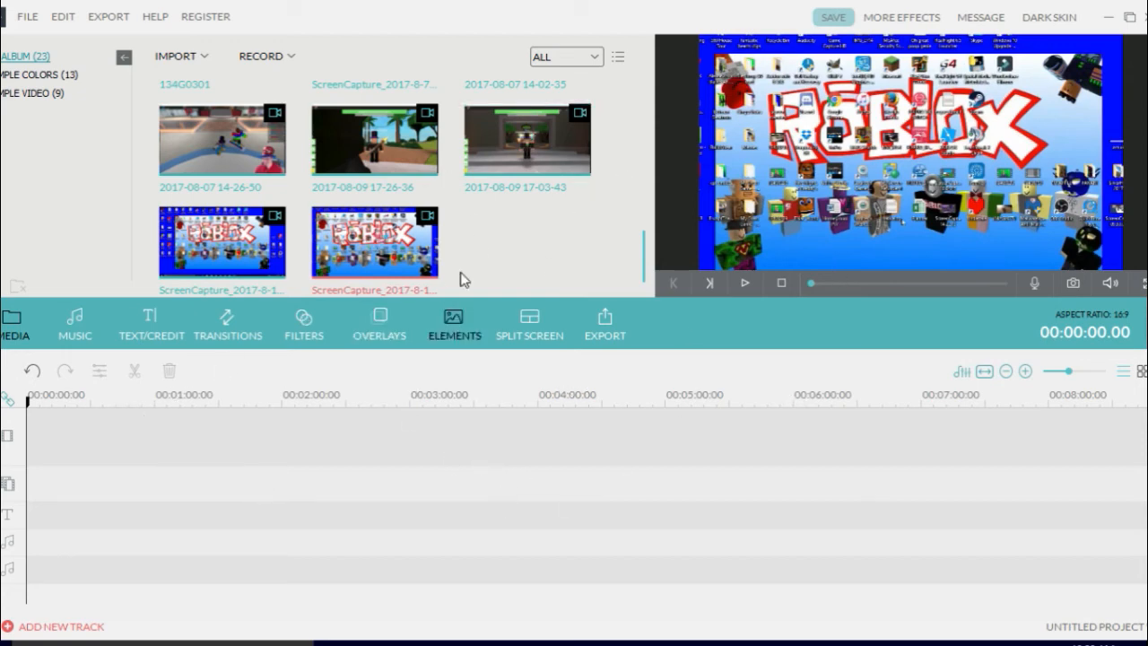
{"action": "mouse_move", "coordinate": [527, 276]}
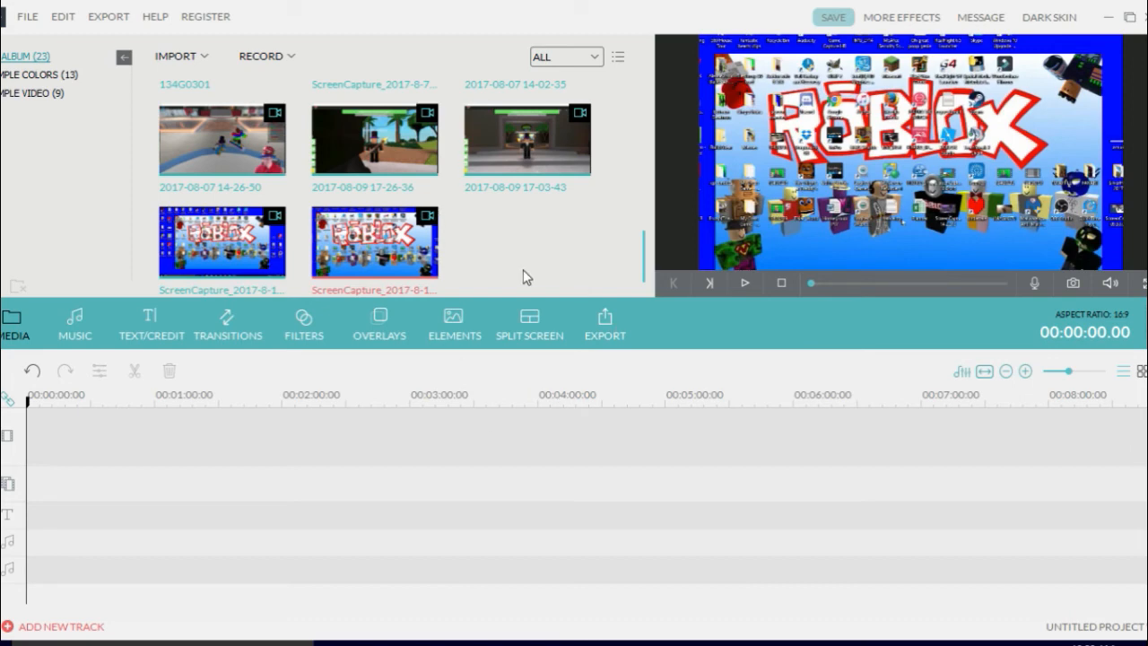
{"action": "mouse_move", "coordinate": [536, 242]}
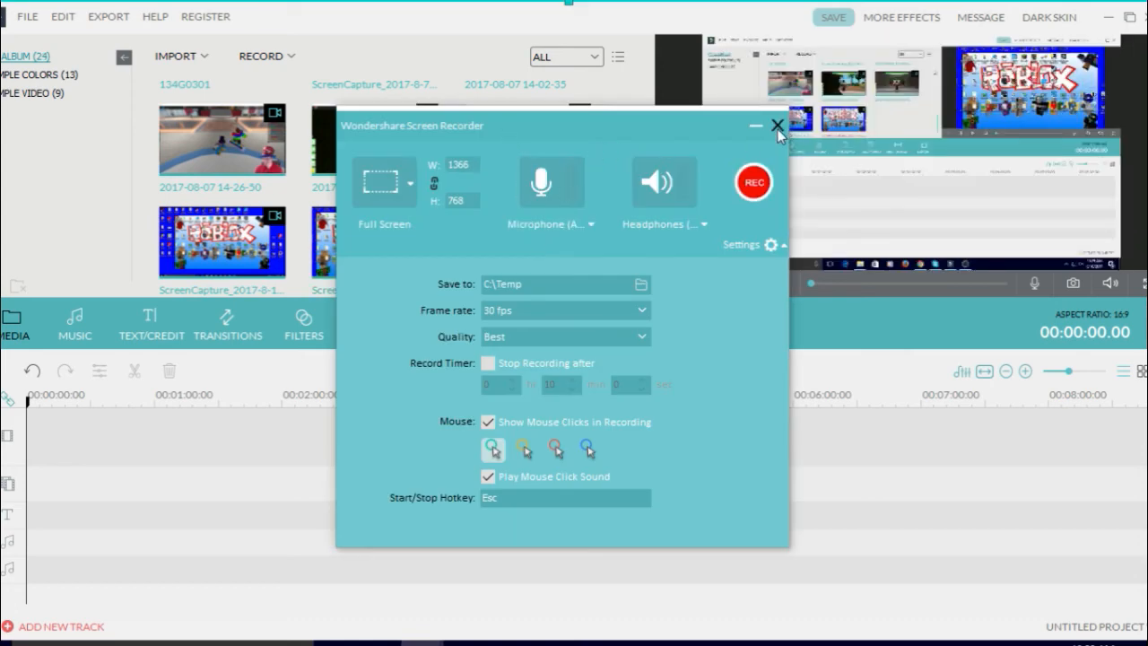
Close the Wondershare Screen Recorder window to reveal the new clip in the library.
{"action": "left_click", "coordinate": [777, 126]}
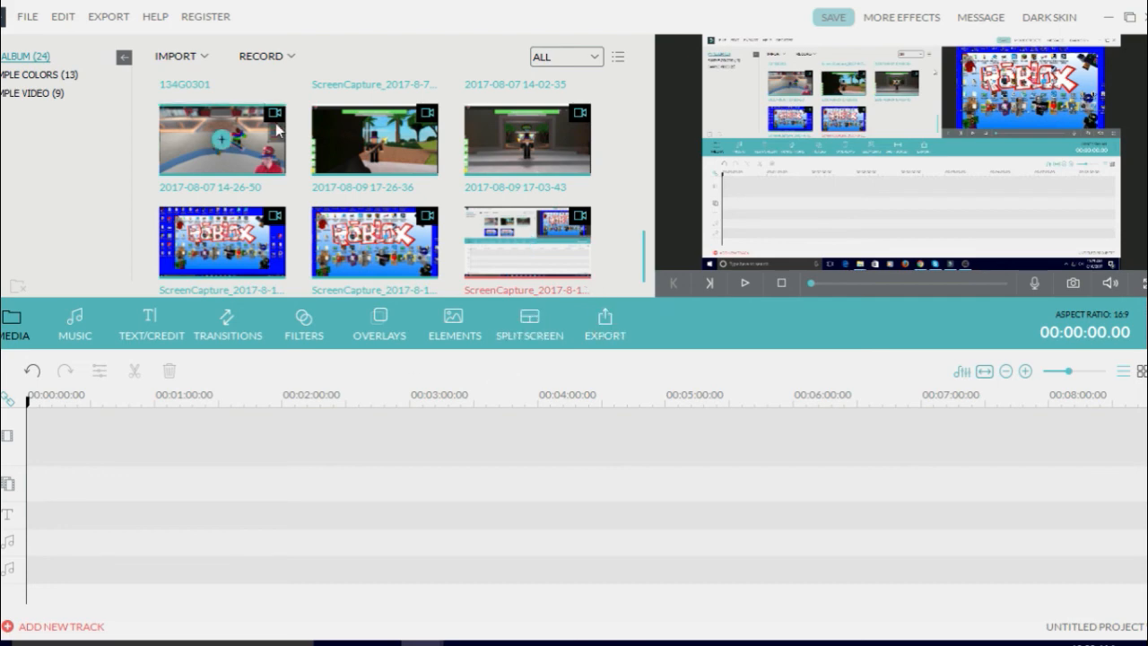
{"action": "mouse_move", "coordinate": [261, 56]}
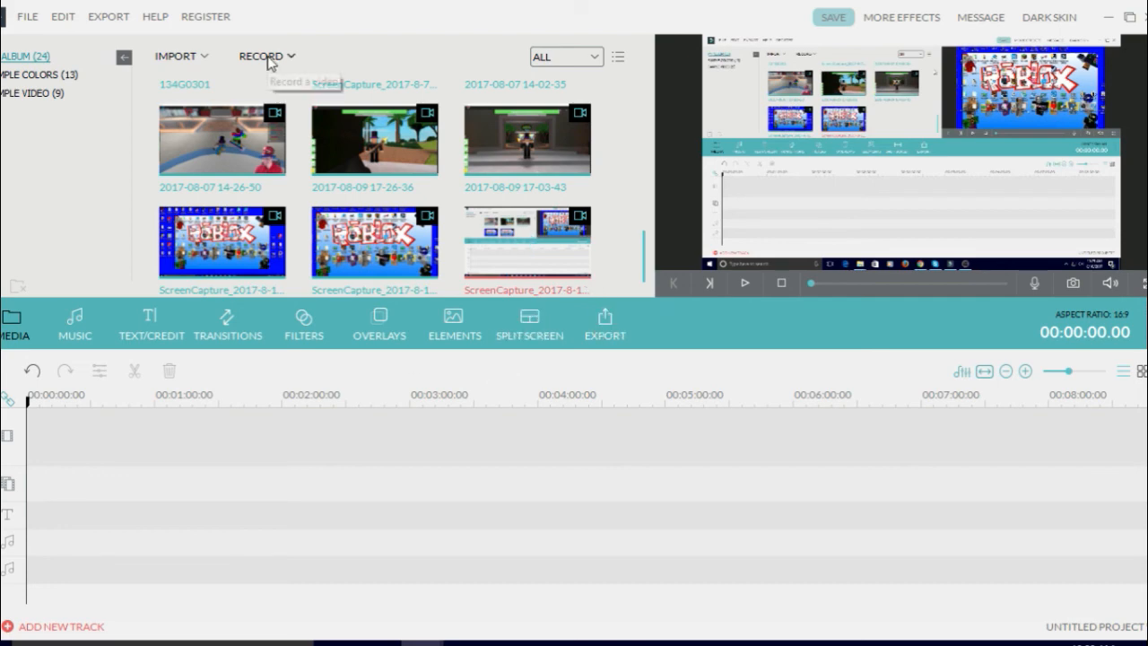
{"action": "mouse_move", "coordinate": [266, 56]}
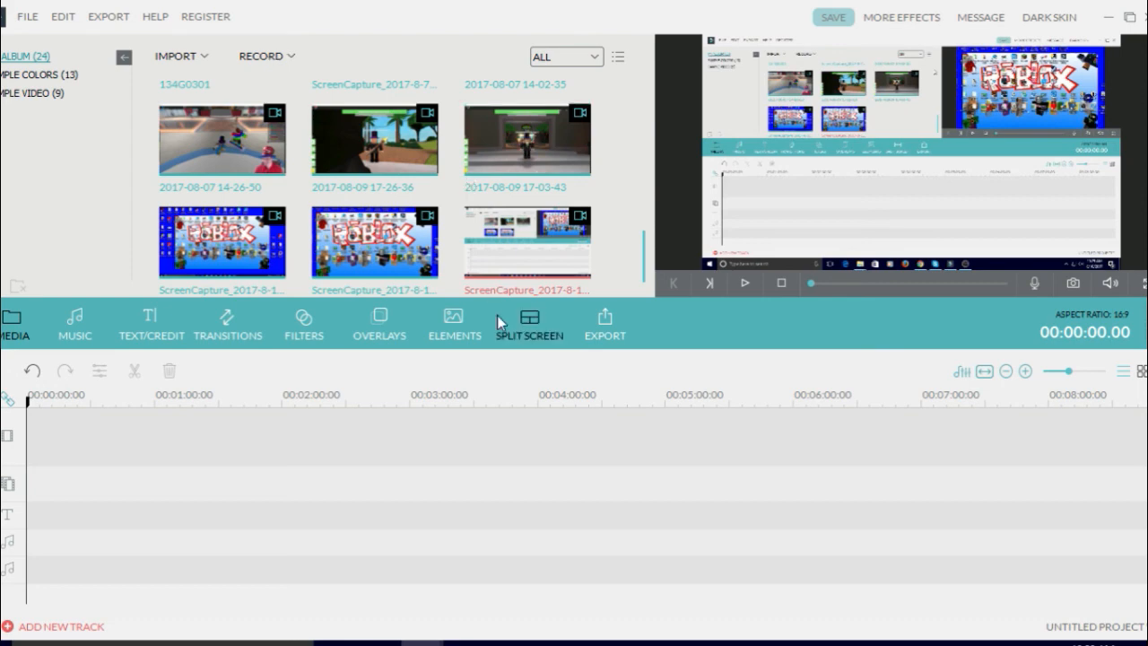
{"action": "mouse_move", "coordinate": [611, 309]}
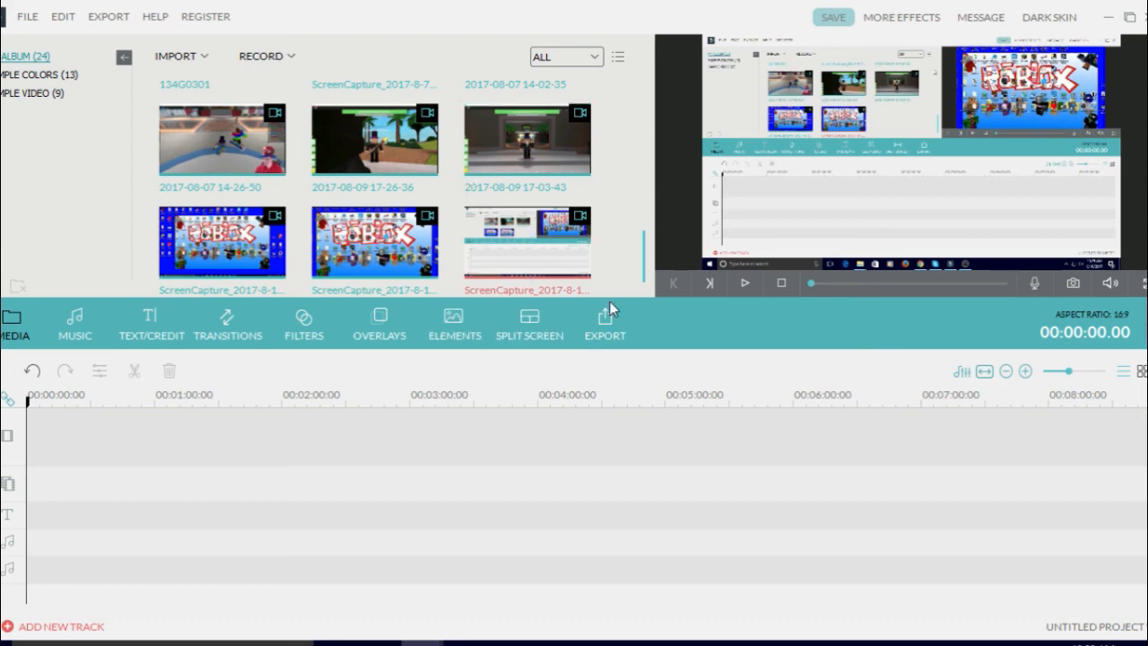
{"action": "mouse_move", "coordinate": [534, 366]}
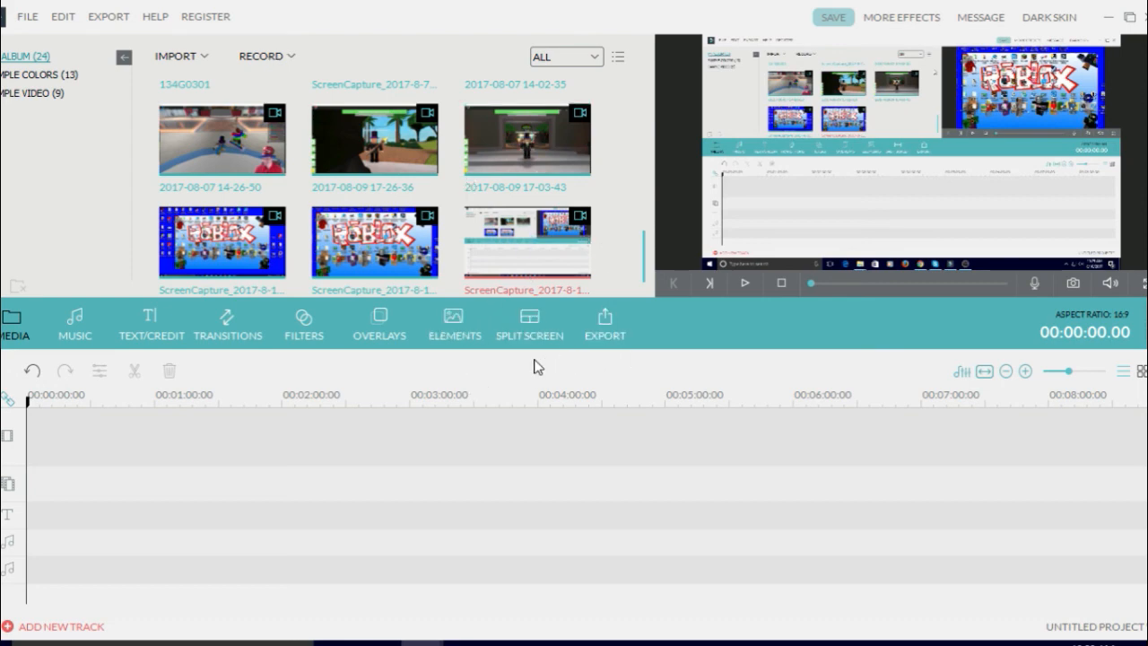